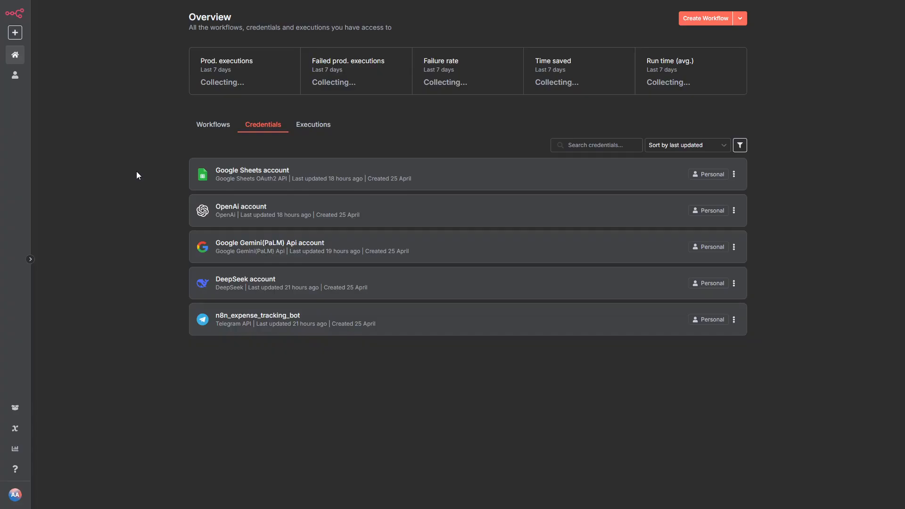
Create a new workflow and choose Telegram as its trigger
left_click(704, 18)
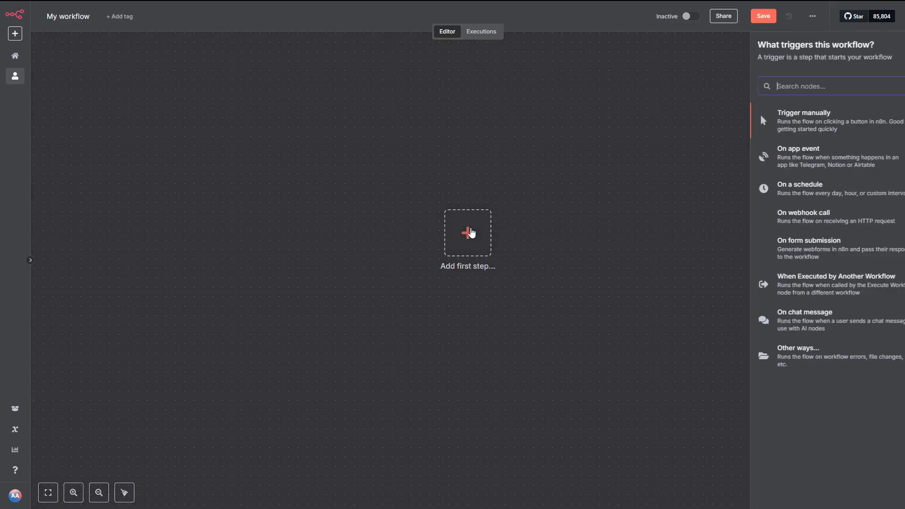
type("tele")
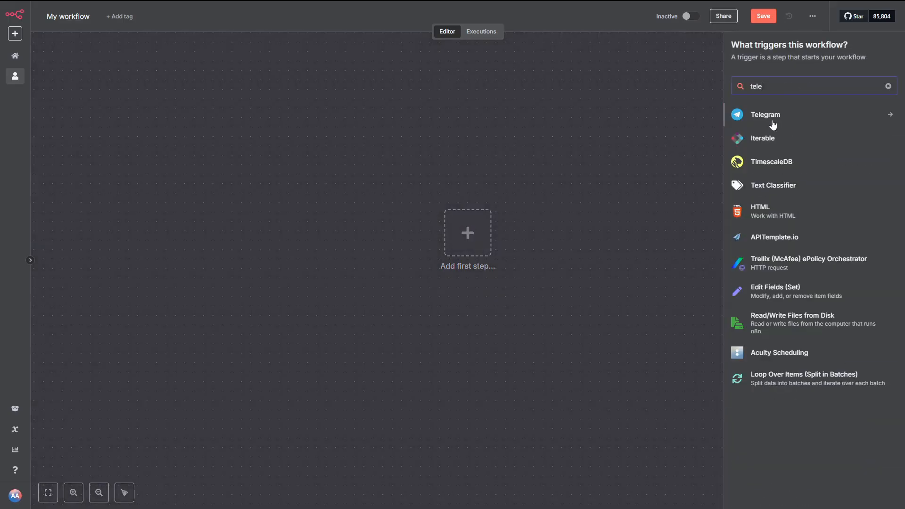
left_click(765, 114)
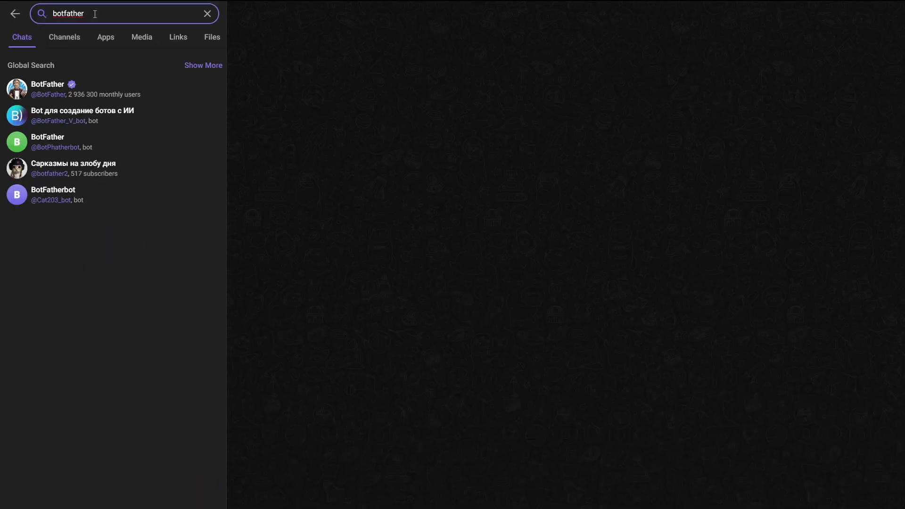
Create the n8n_expense_tracking_bot through BotFather and start a chat with it
left_click(47, 89)
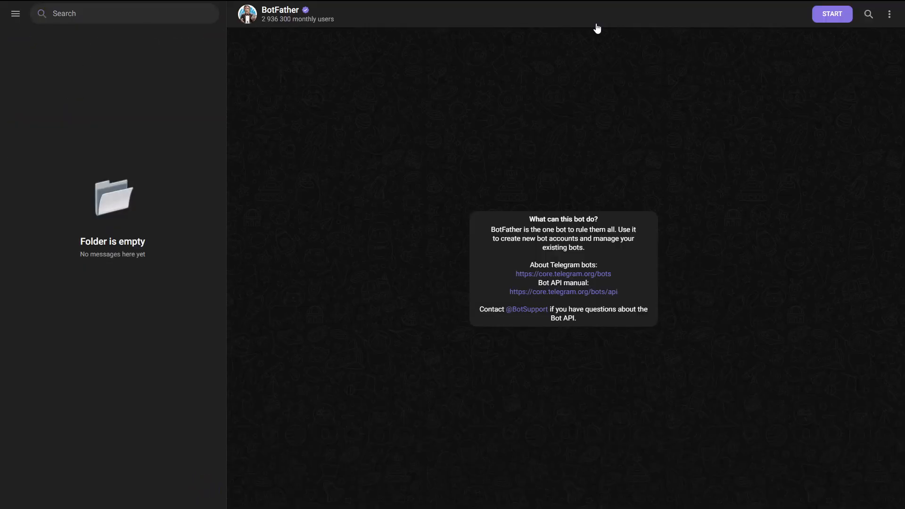
left_click(831, 13)
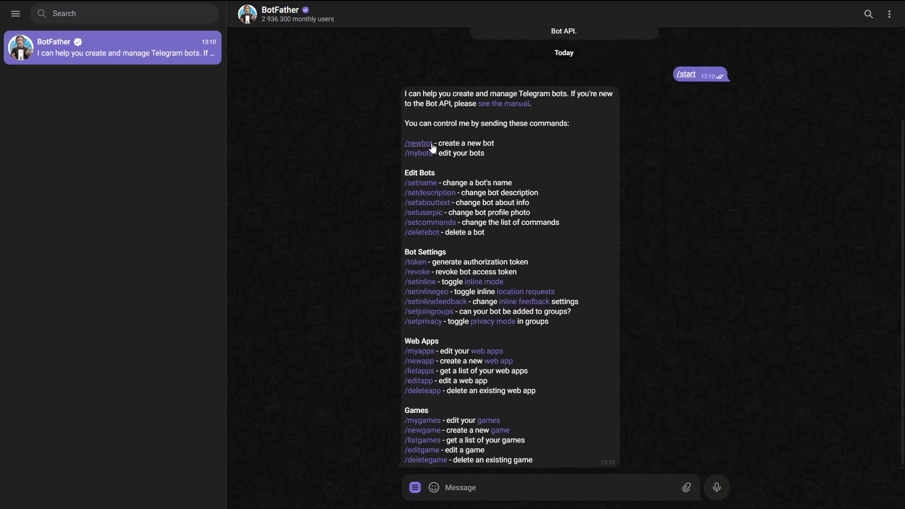
left_click(418, 142)
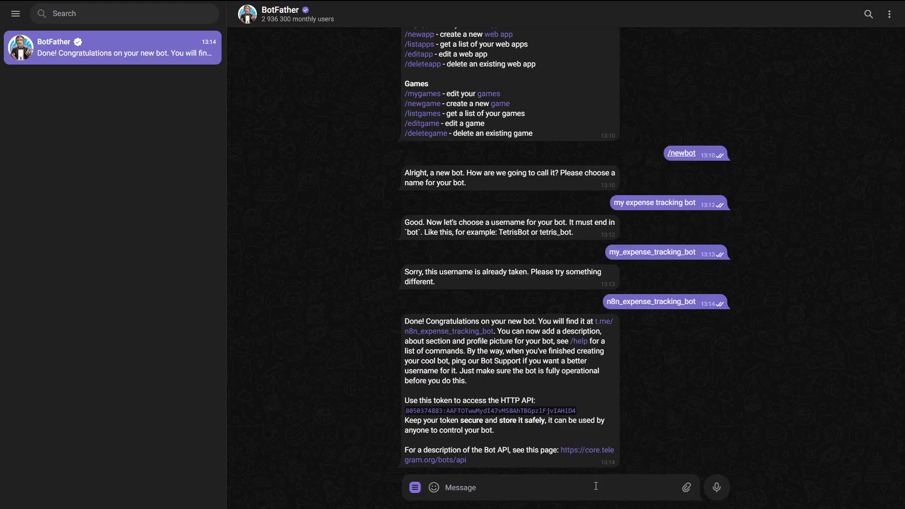
mouse_move(465, 336)
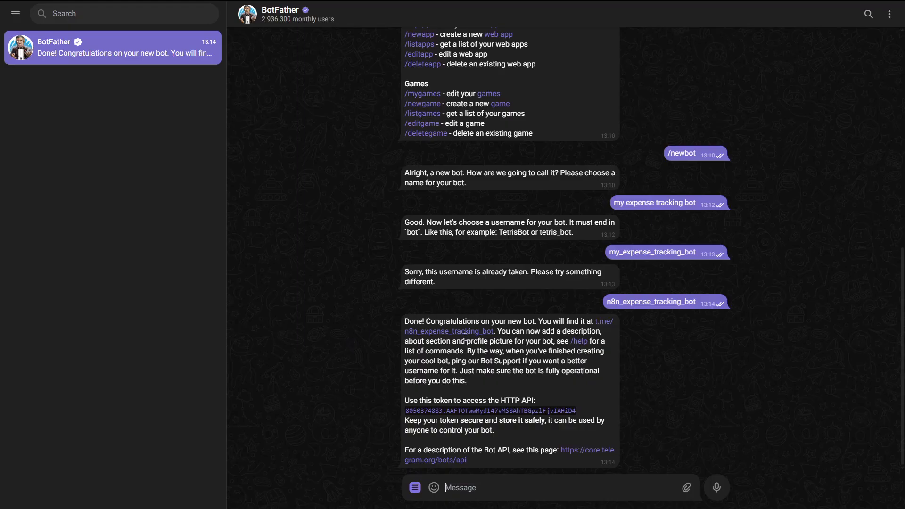
left_click(447, 331)
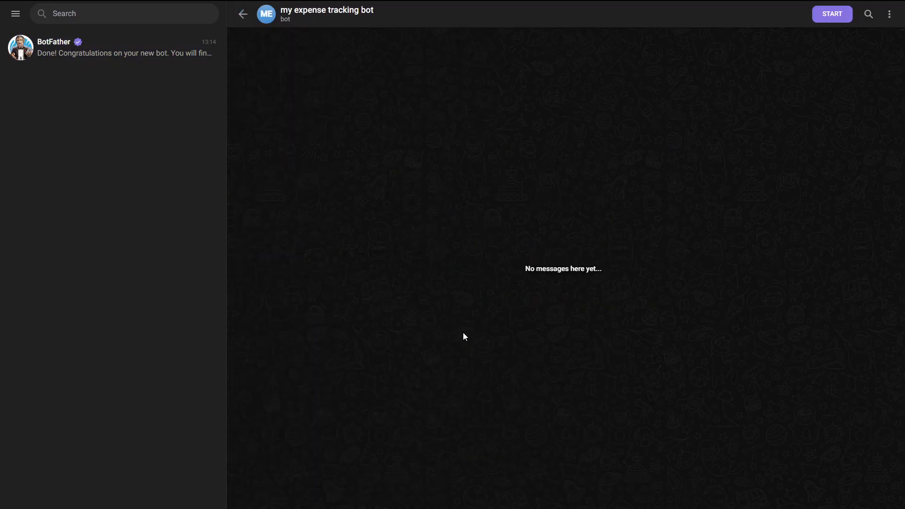
left_click(831, 14)
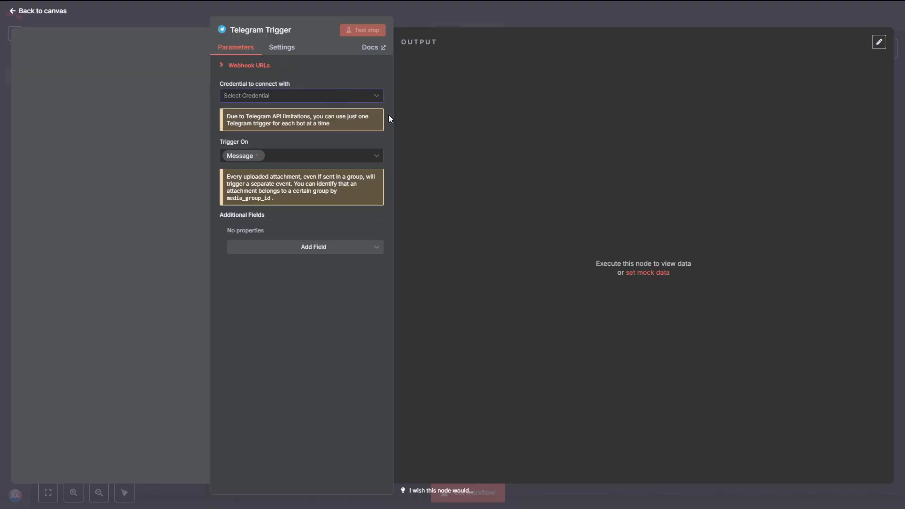
mouse_move(340, 103)
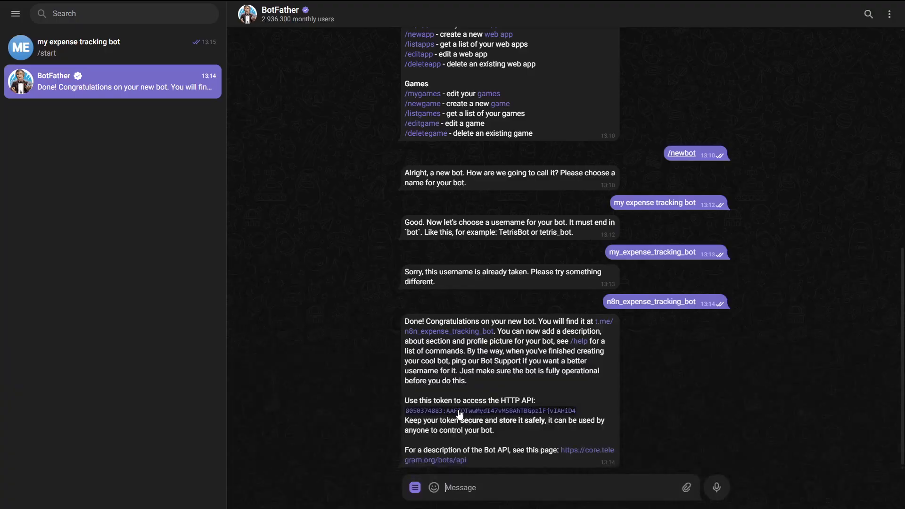
Copy the bot's access token and save it as the Telegram credential
left_click(488, 411)
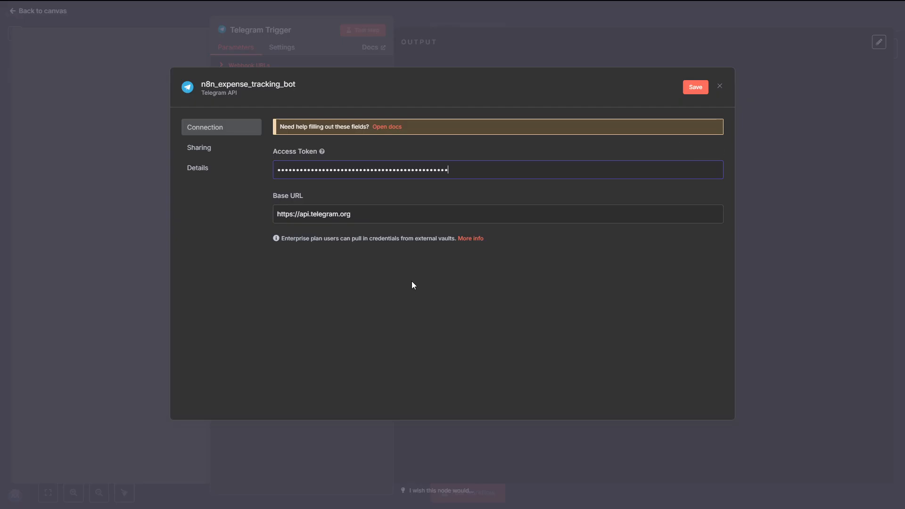
mouse_move(694, 87)
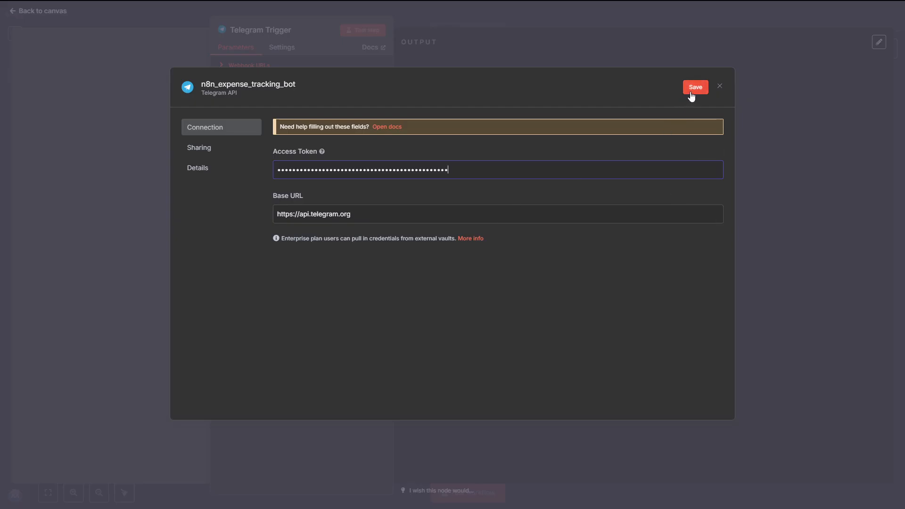
left_click(694, 86)
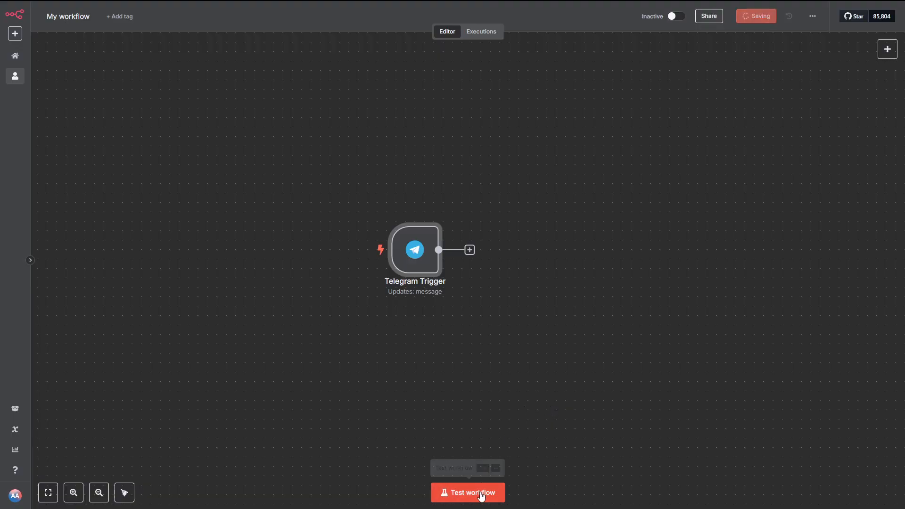
Test the workflow so the Telegram Trigger receives a message
left_click(467, 492)
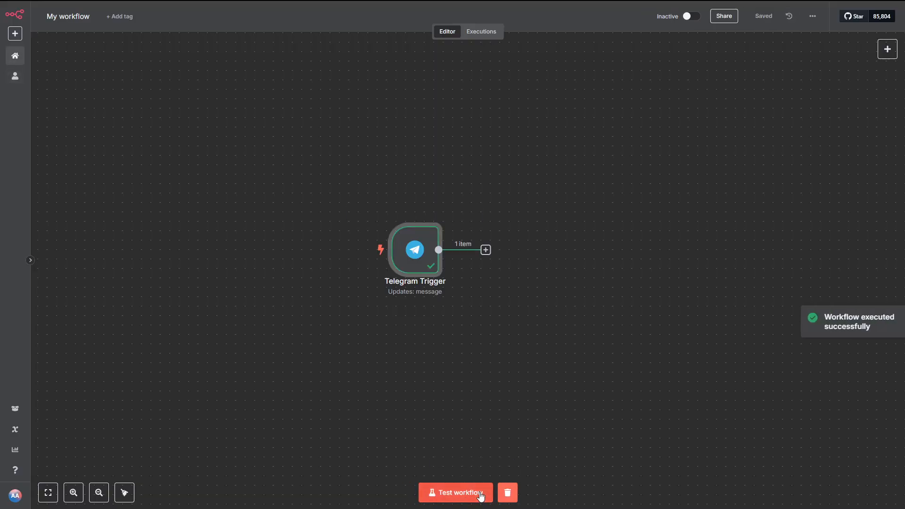
double_click(414, 249)
type("s")
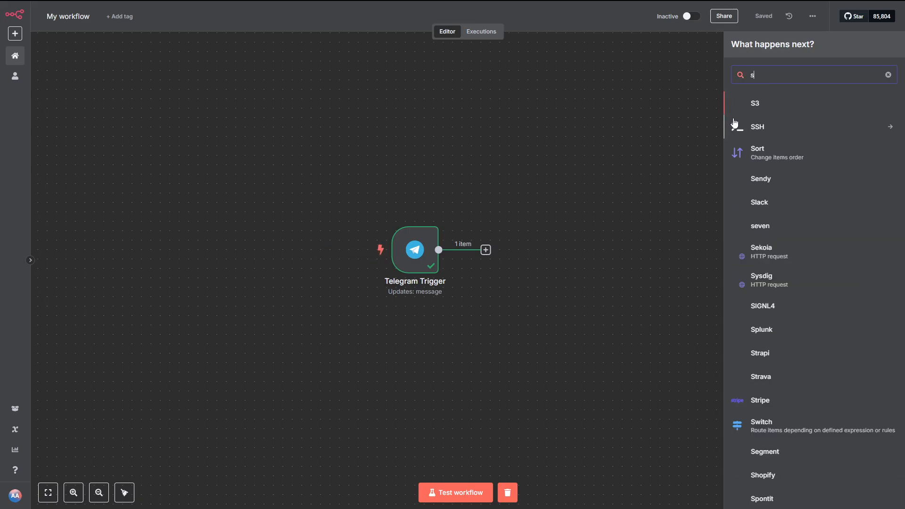
Add a Switch node with a 'message.text exists' rule and test it
left_click(760, 421)
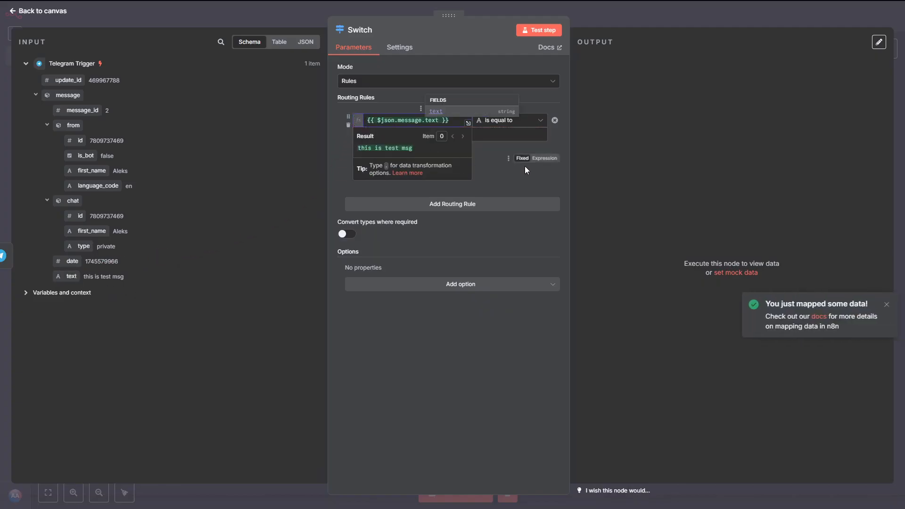
left_click(538, 121)
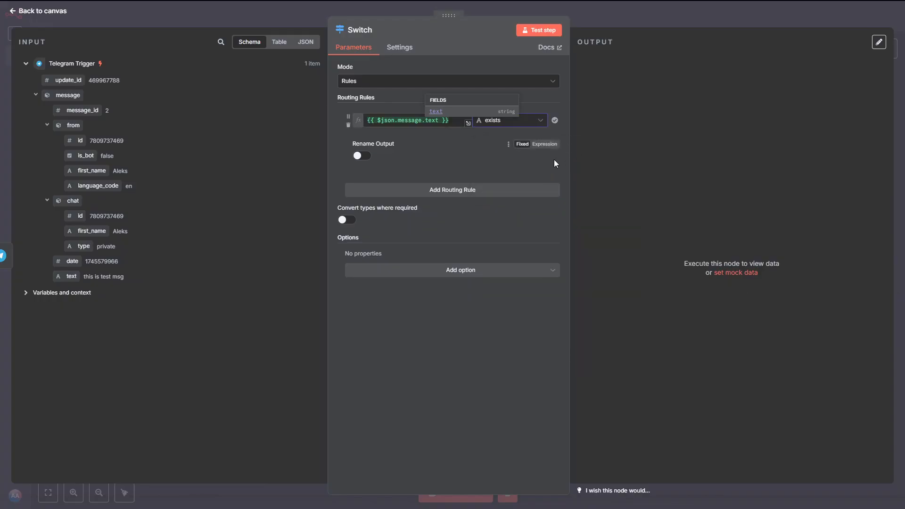
left_click(537, 29)
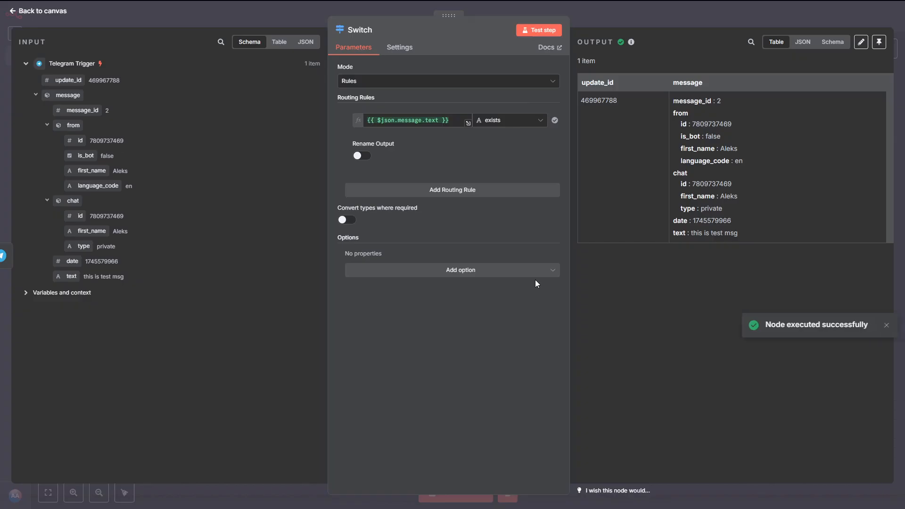
mouse_move(534, 283)
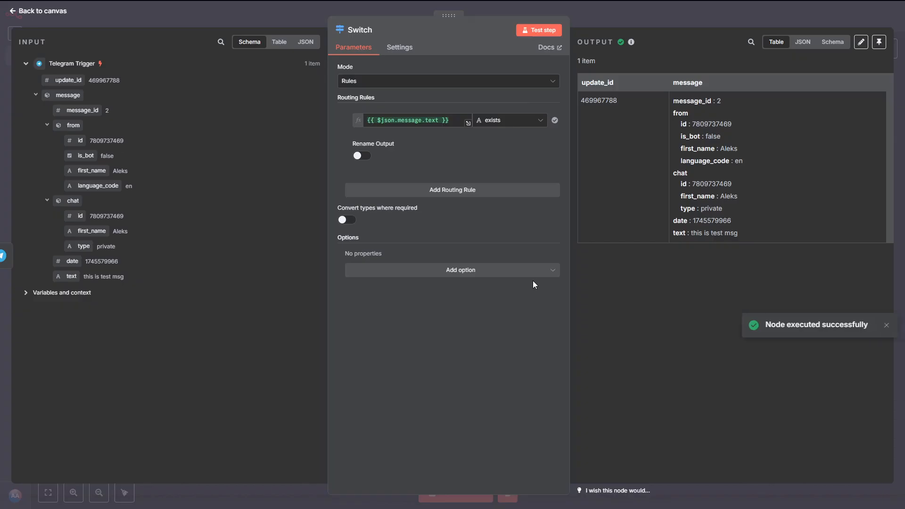
left_click(36, 10)
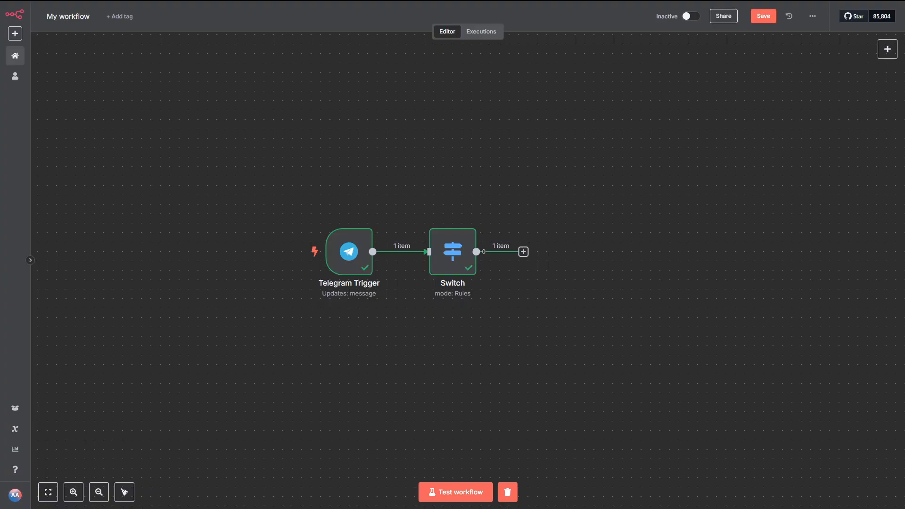
mouse_move(484, 272)
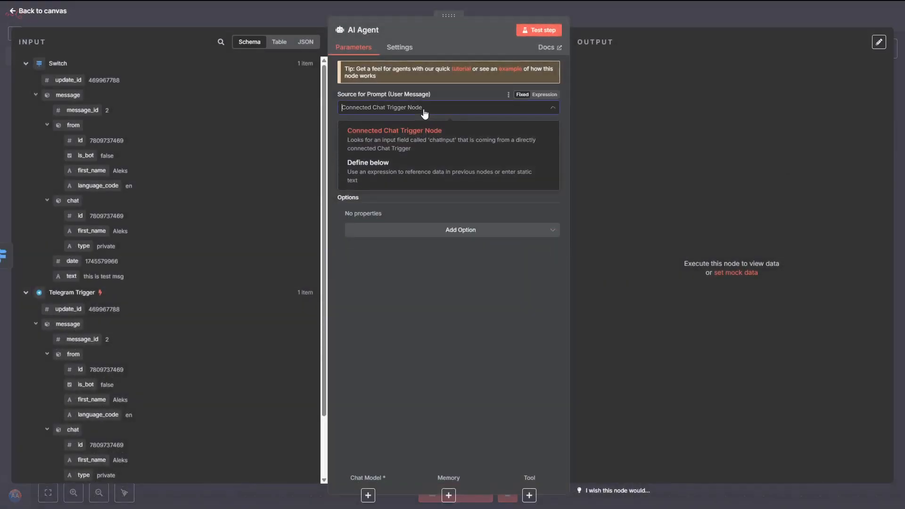
Add an AI Agent with its prompt defined below as {{ $json.message.text }}
left_click(368, 162)
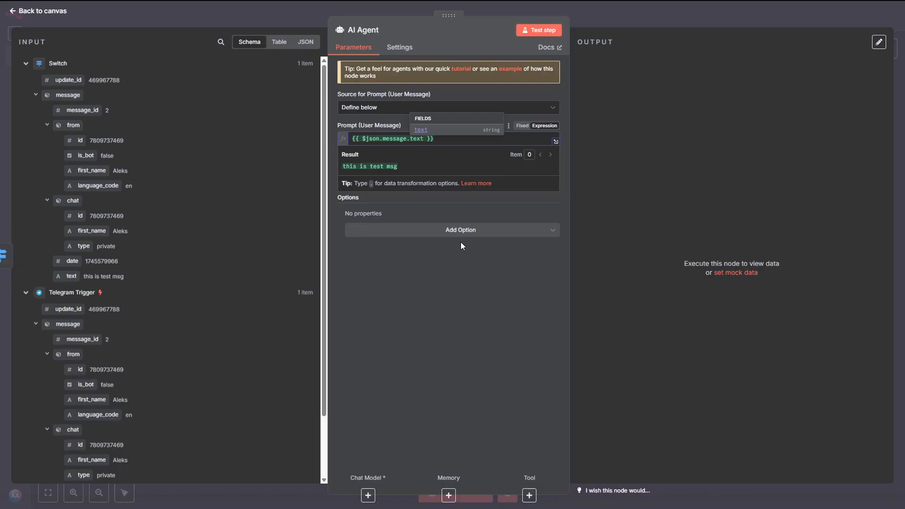
left_click(37, 11)
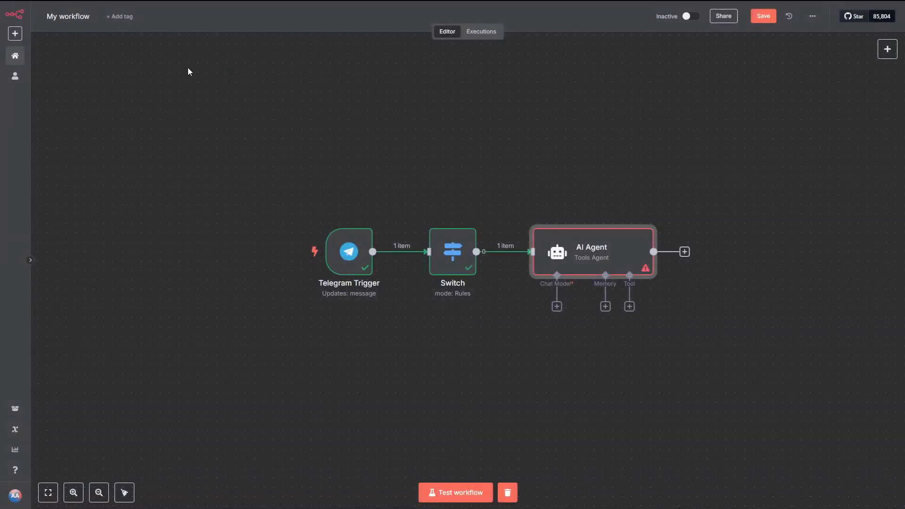
mouse_move(351, 134)
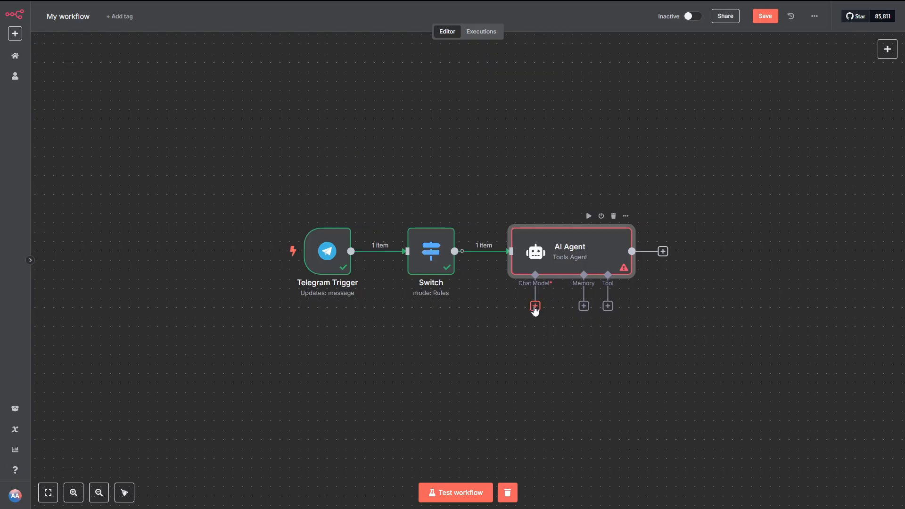
Attach a DeepSeek Chat Model to the AI Agent and start a new credential
left_click(534, 306)
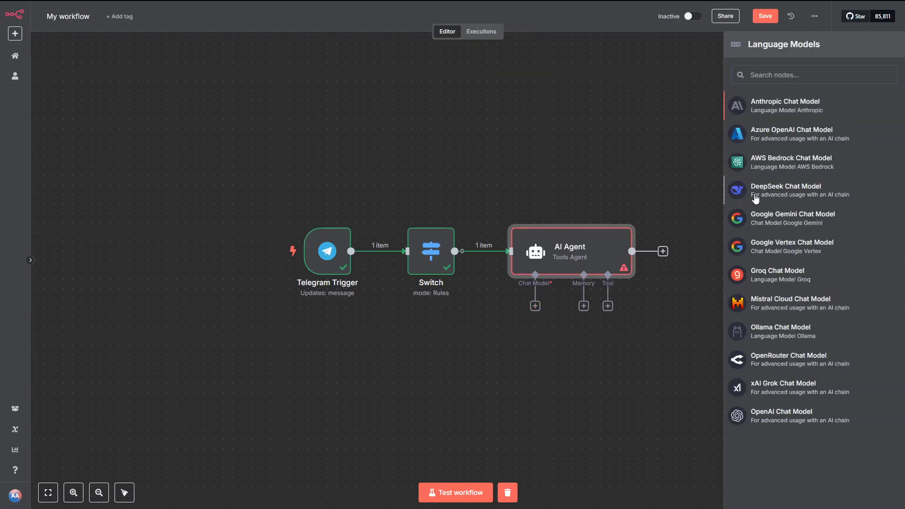
left_click(784, 190)
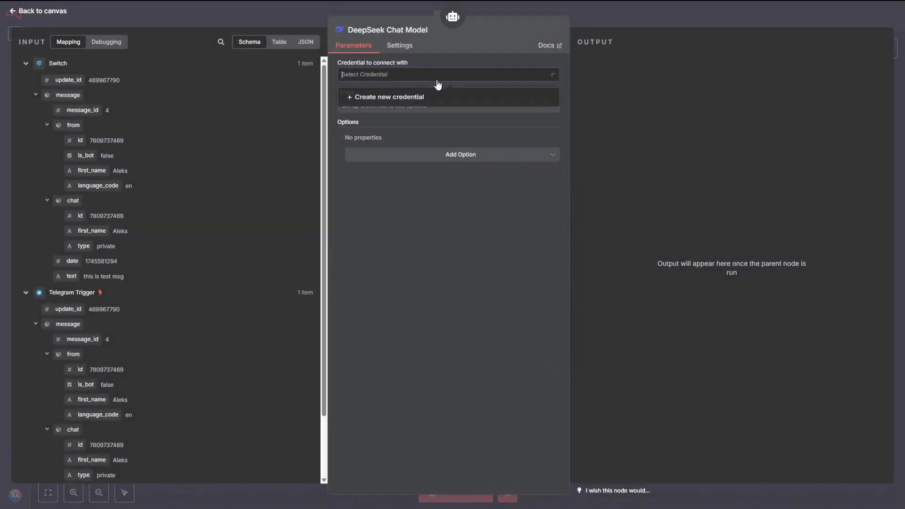
left_click(387, 97)
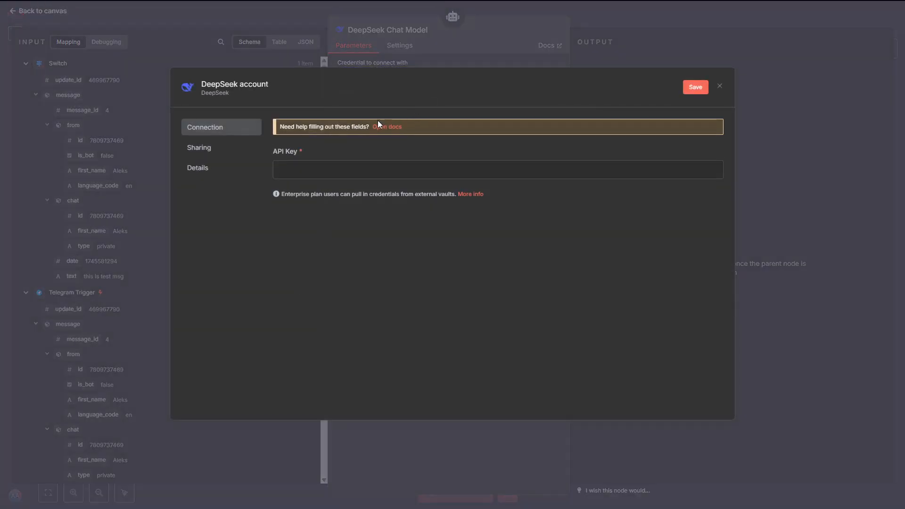
mouse_move(385, 132)
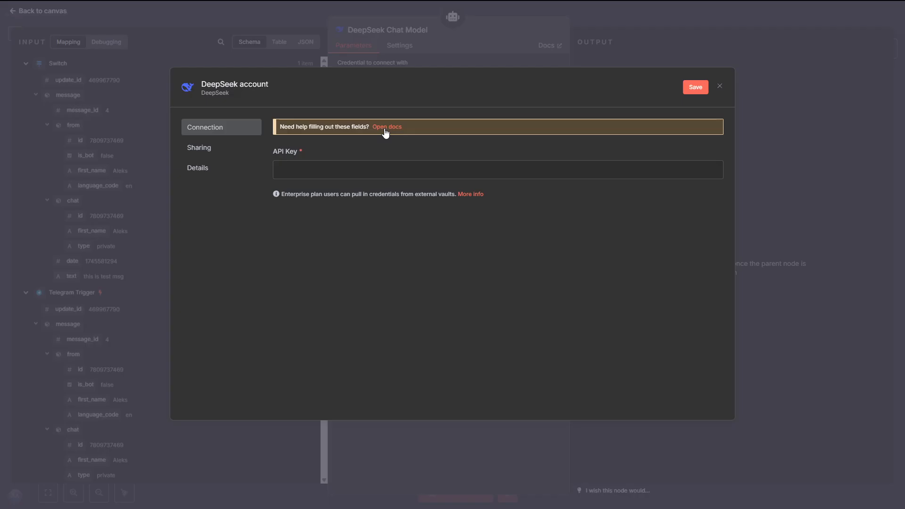
View the n8n documentation page for DeepSeek credentials
left_click(386, 127)
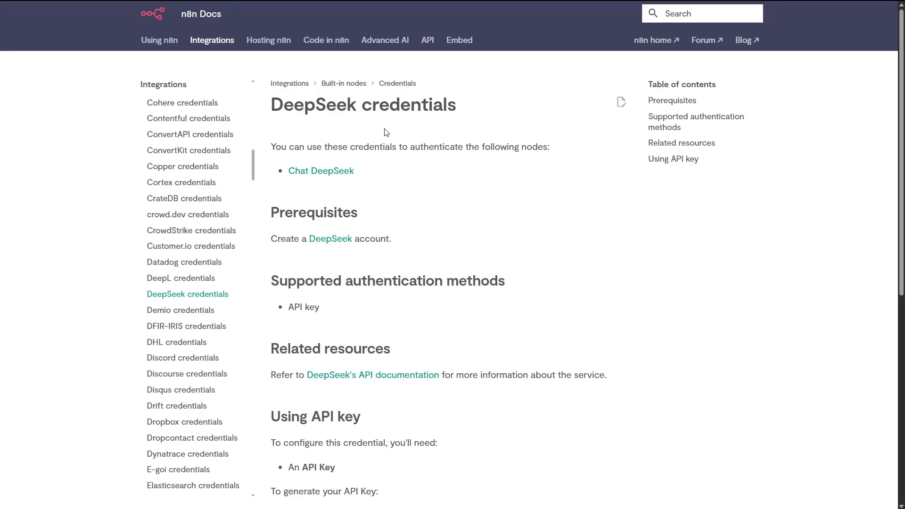
mouse_move(353, 212)
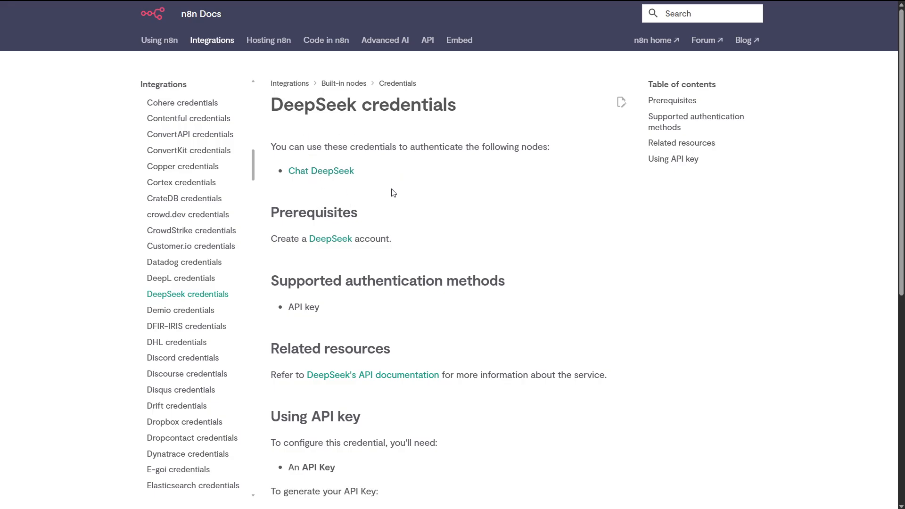
mouse_move(330, 239)
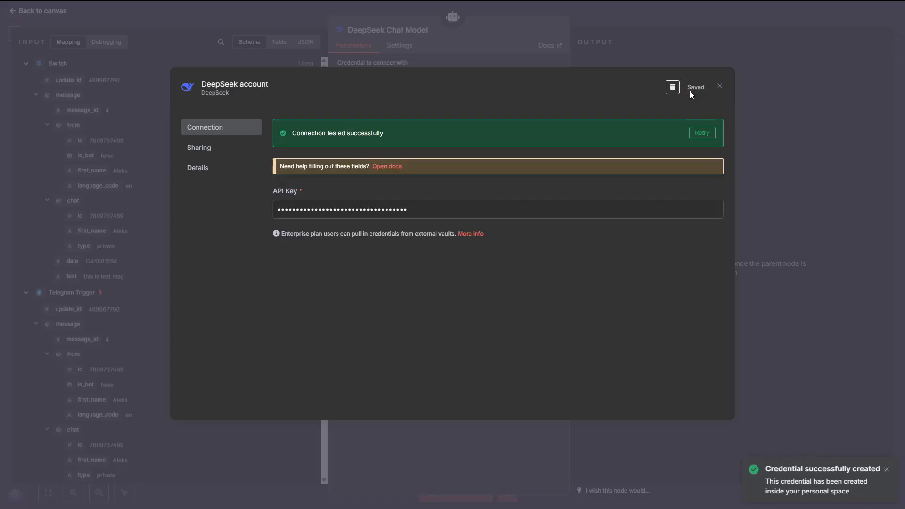
Save the DeepSeek credential and send the bot 'how are you to' for a test run
left_click(719, 85)
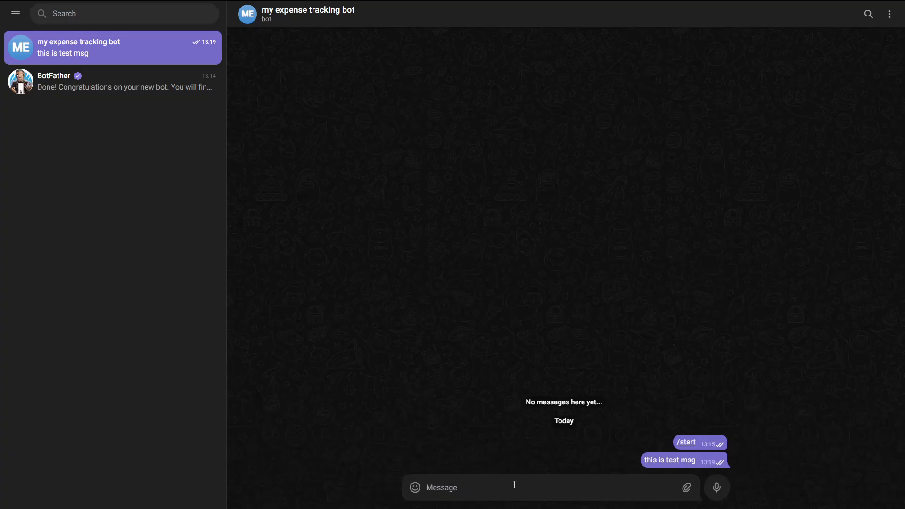
type("how are you to")
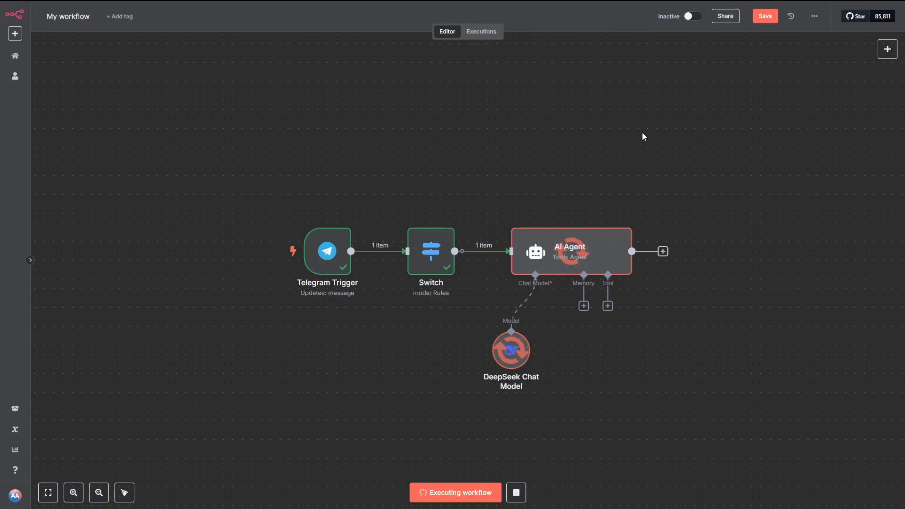
mouse_move(757, 150)
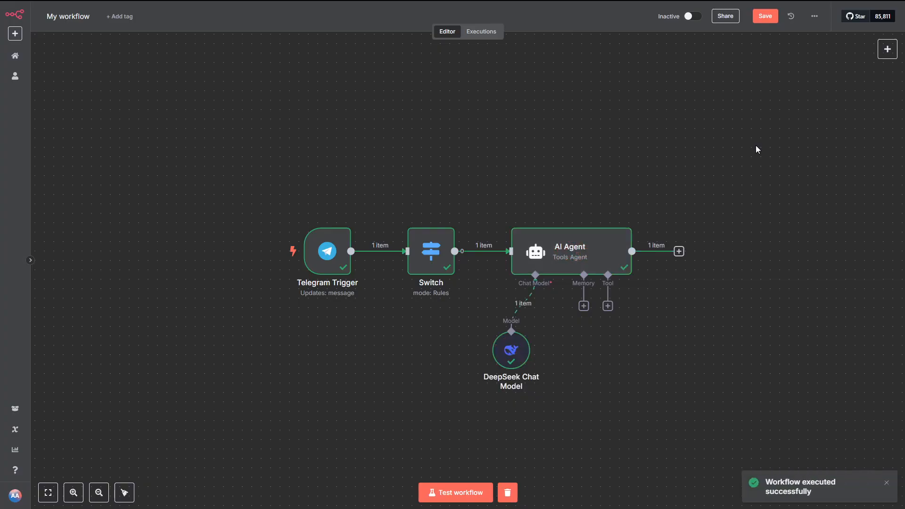
Double-click on the canvas after the test run finishes successfully
double_click(569, 252)
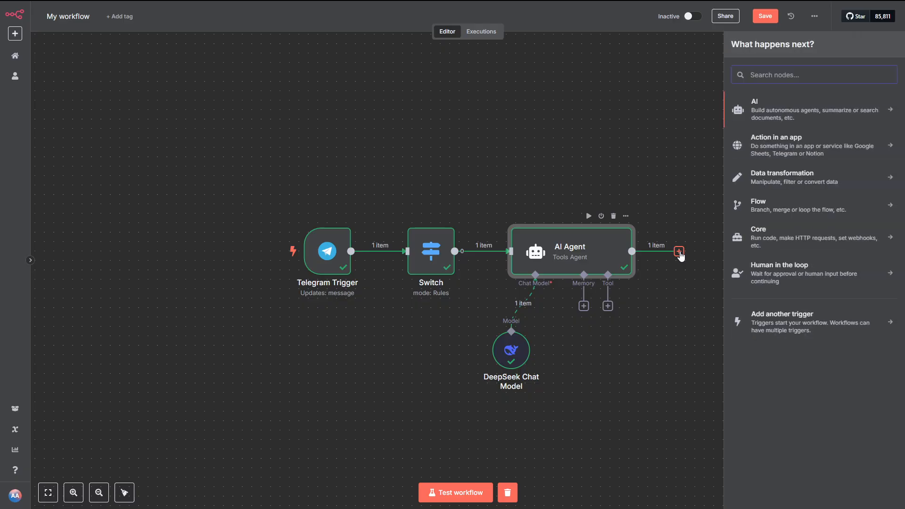
Add a Telegram 'Send a text message' node after the AI Agent
type("tele")
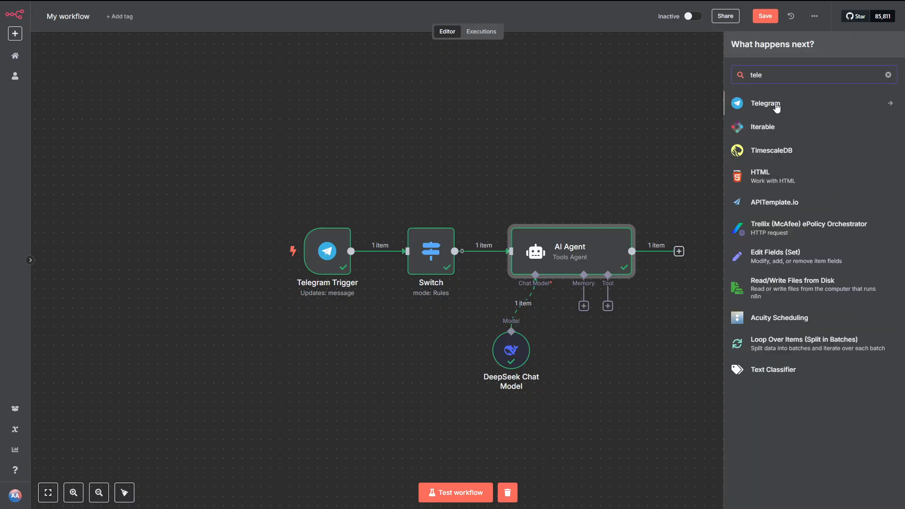
left_click(764, 103)
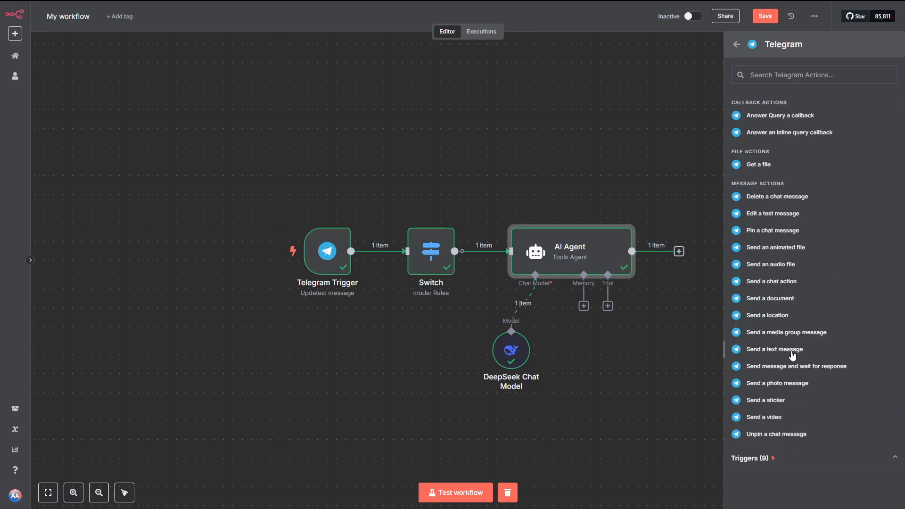
left_click(775, 349)
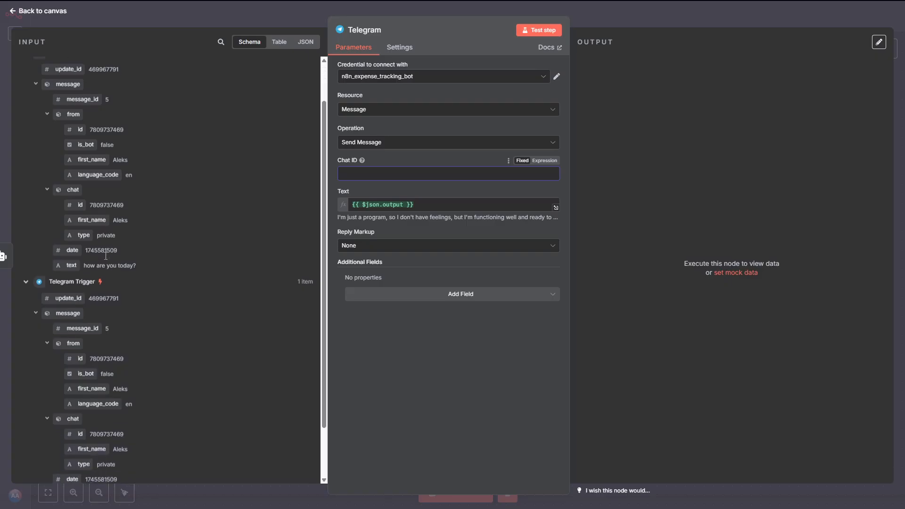
Add the Append n8n Attribution option to the Telegram message and test the step
scroll("down", 3)
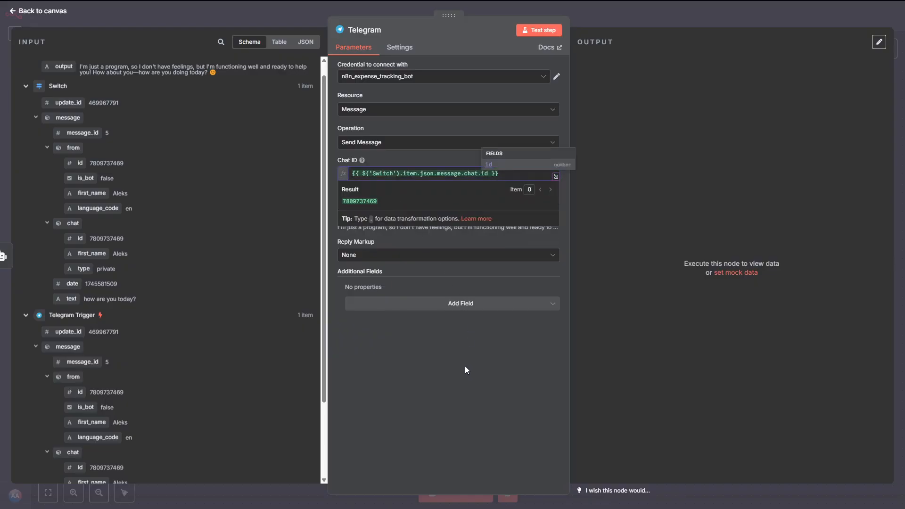
left_click(452, 303)
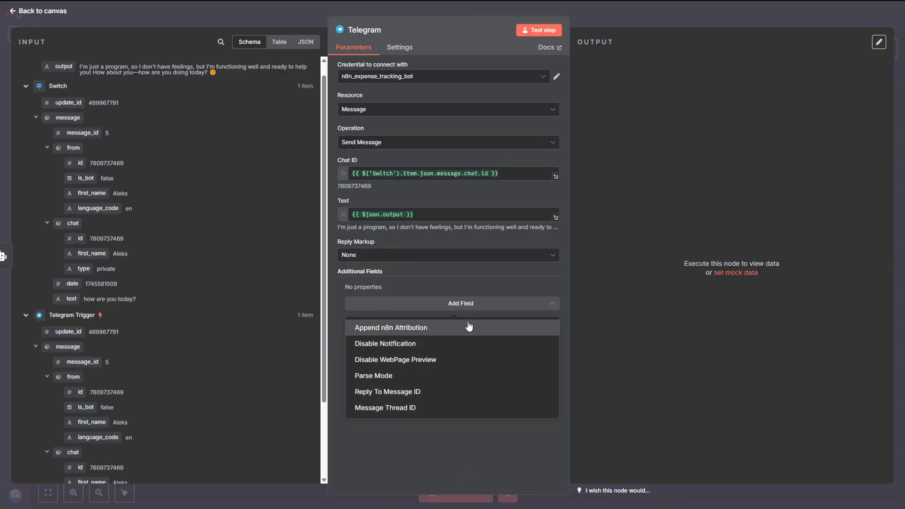
left_click(390, 327)
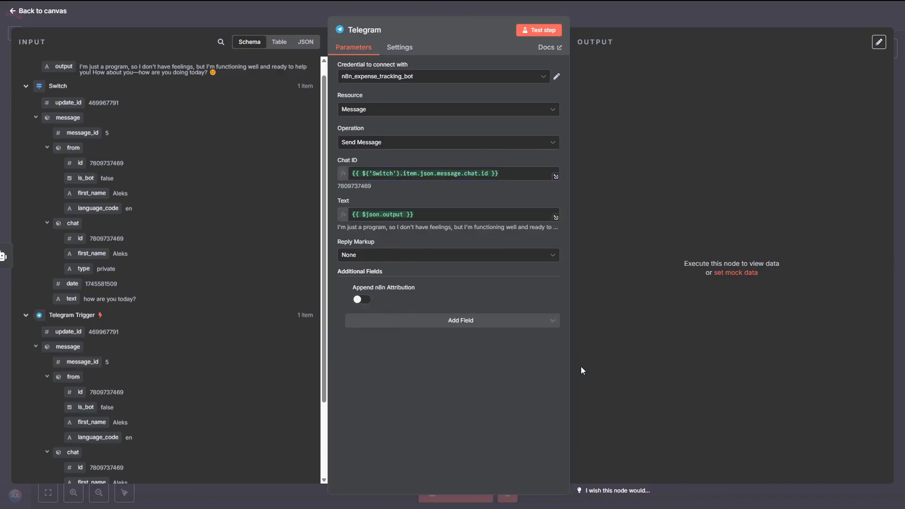
left_click(538, 30)
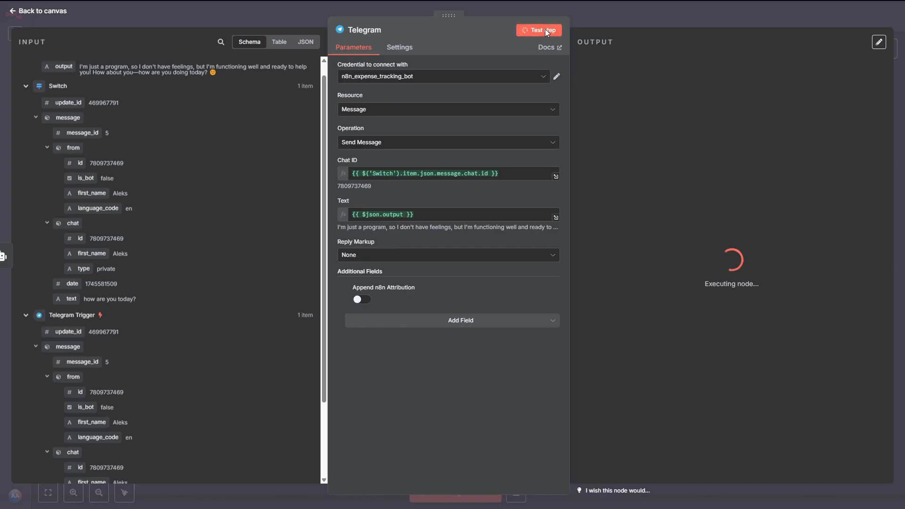
left_click(538, 30)
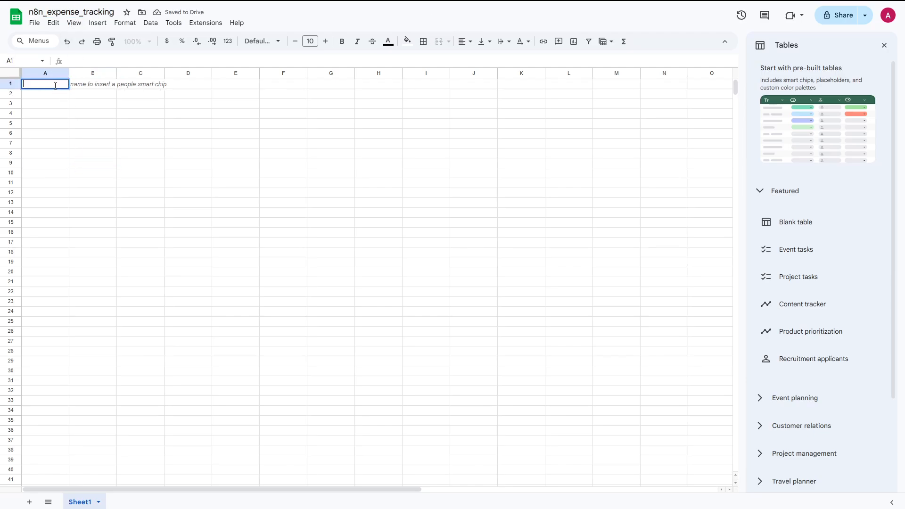
Enter 'Date' in A1 and 'Expense' in B1 of the spreadsheet
type("Date")
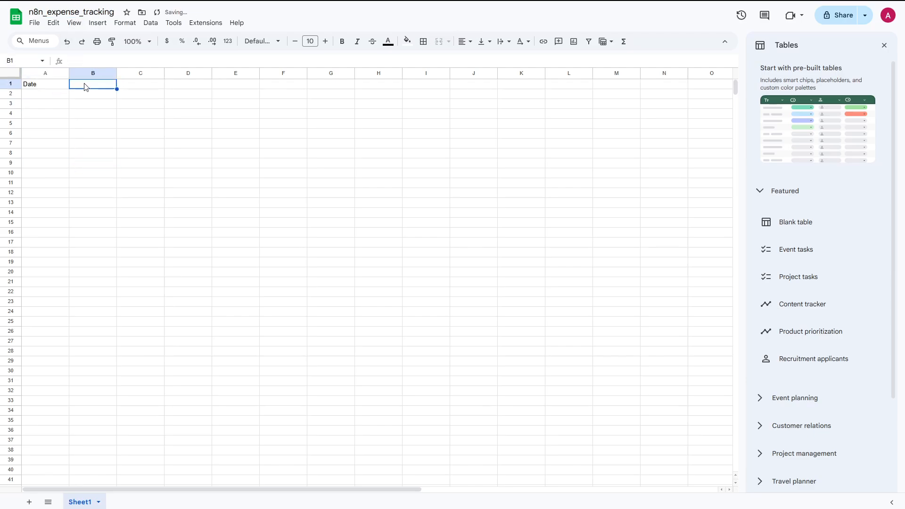
type("Expense")
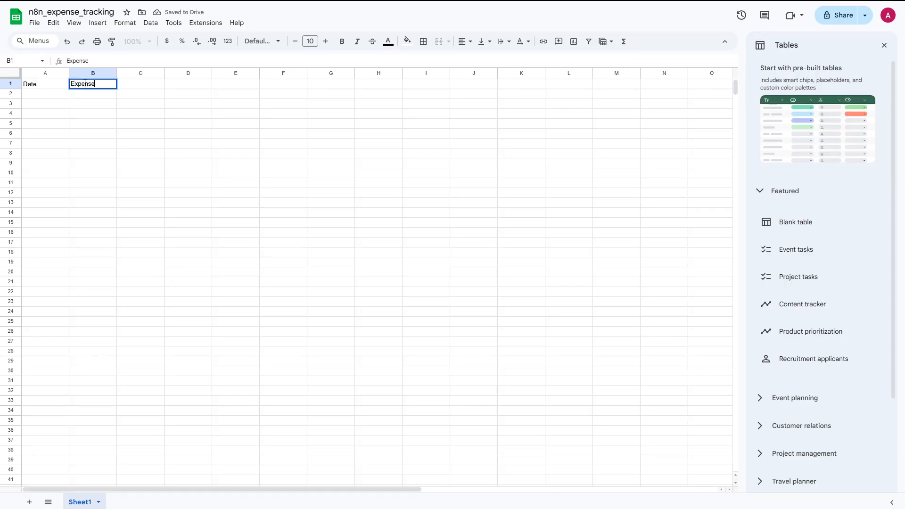
type("A")
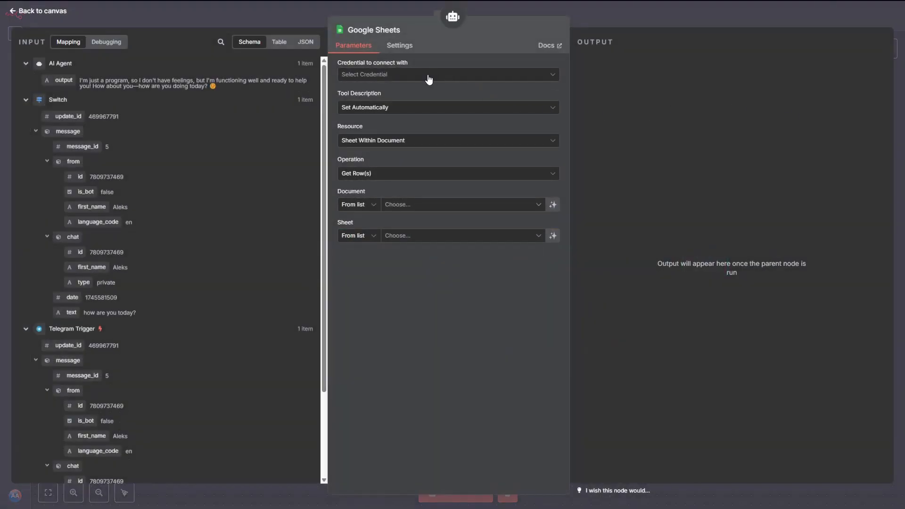
Open the 'Credential to connect with' dropdown on the Google Sheets tool
left_click(547, 45)
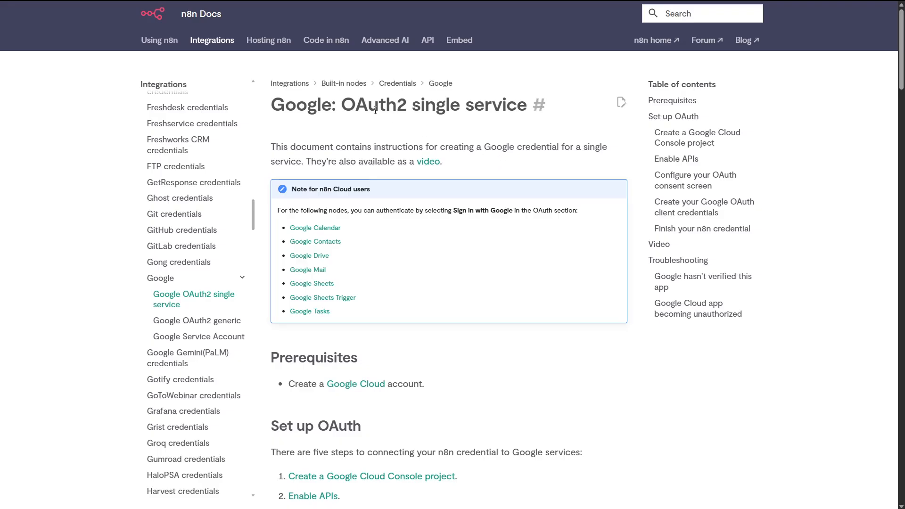
mouse_move(324, 221)
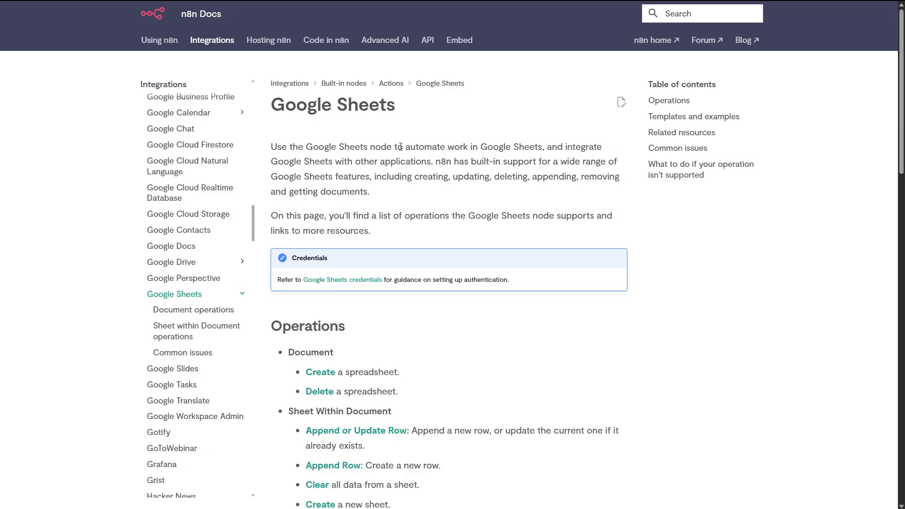
mouse_move(522, 146)
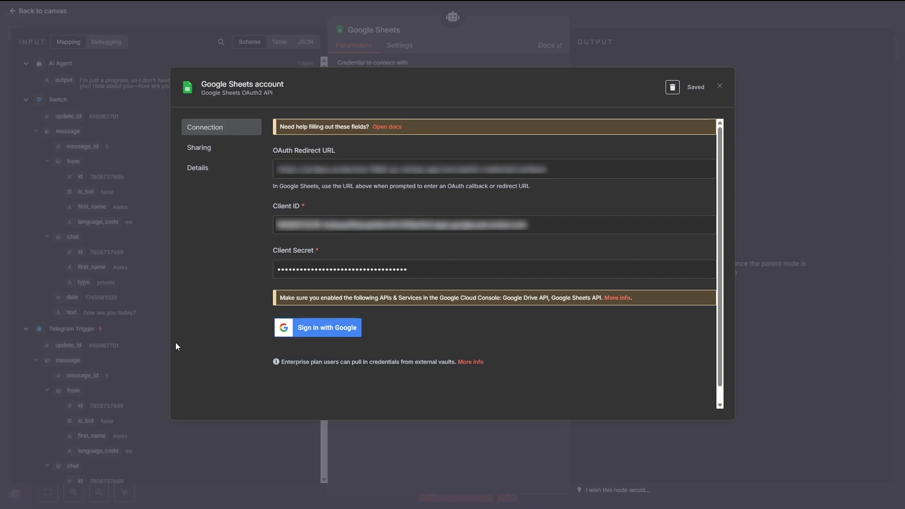
Sign in with Google to link the account, then close the saved credential dialog
left_click(317, 327)
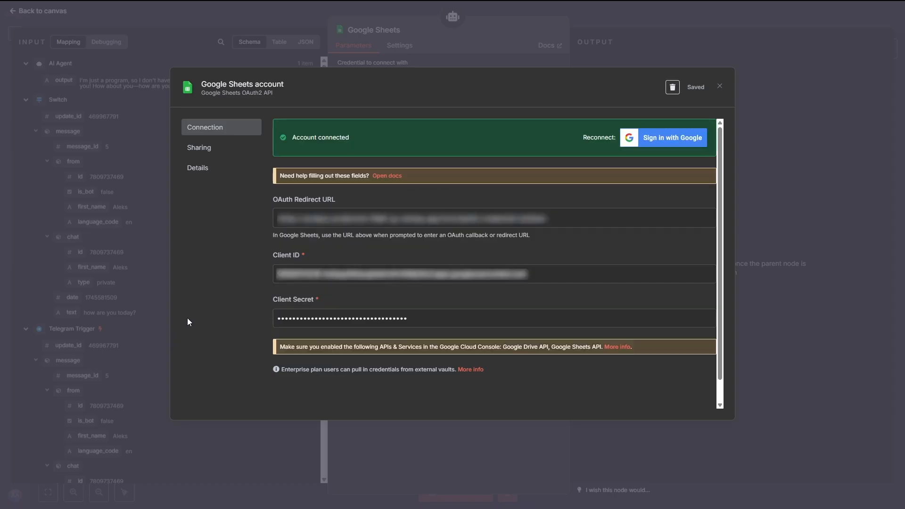
left_click(718, 86)
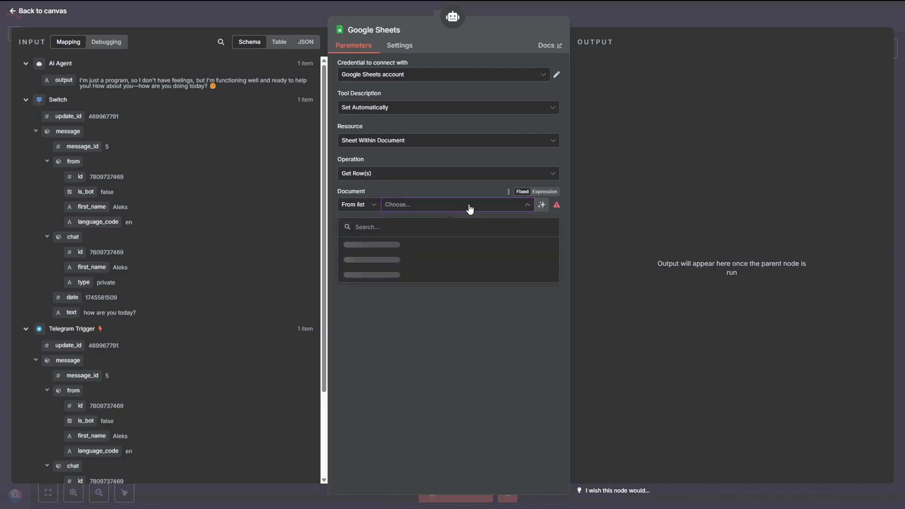
Select the n8n_expense_tracking document and its Sheet1 in the Google Sheets tool
left_click(453, 204)
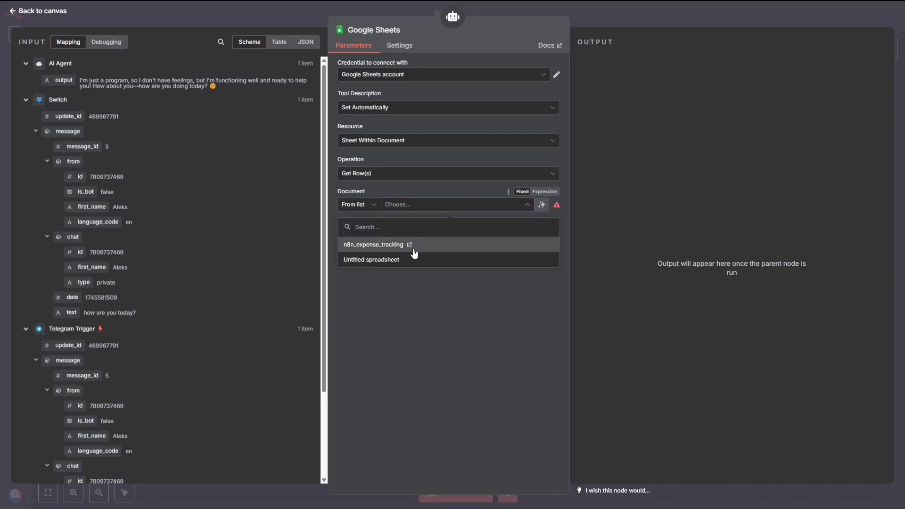
left_click(373, 244)
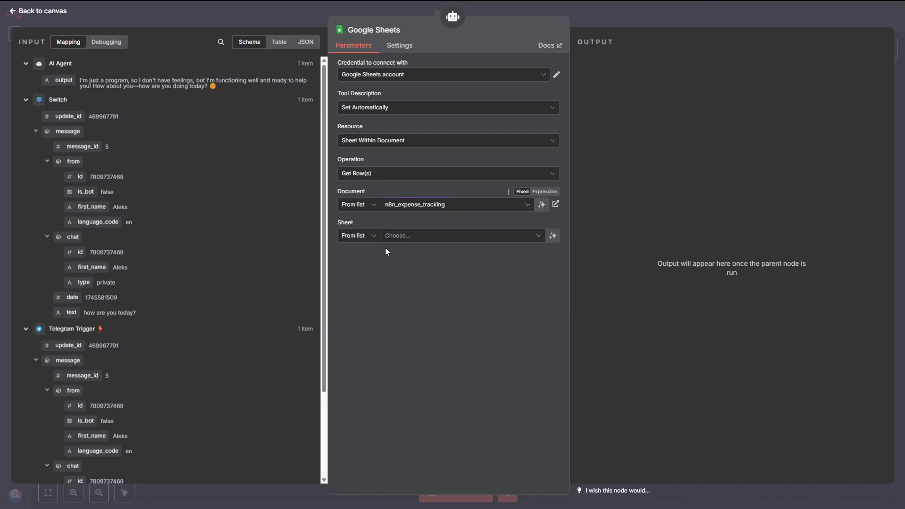
left_click(460, 236)
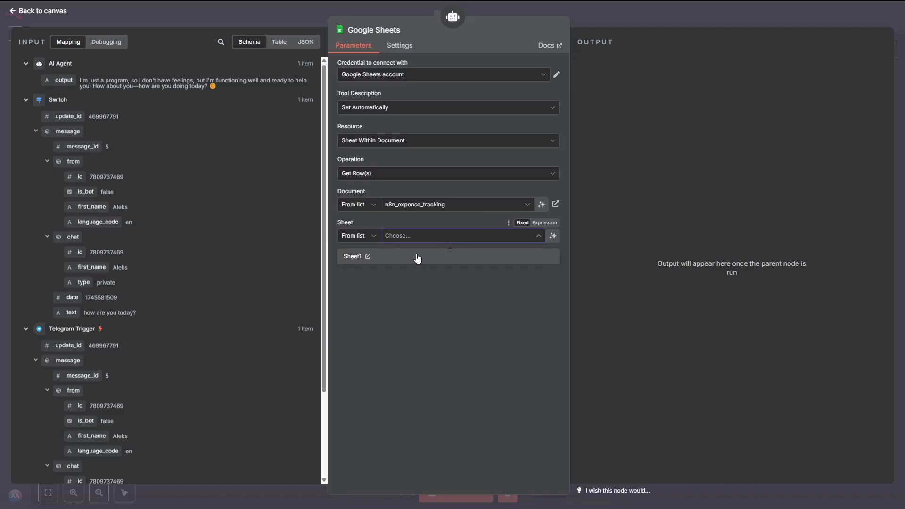
left_click(351, 256)
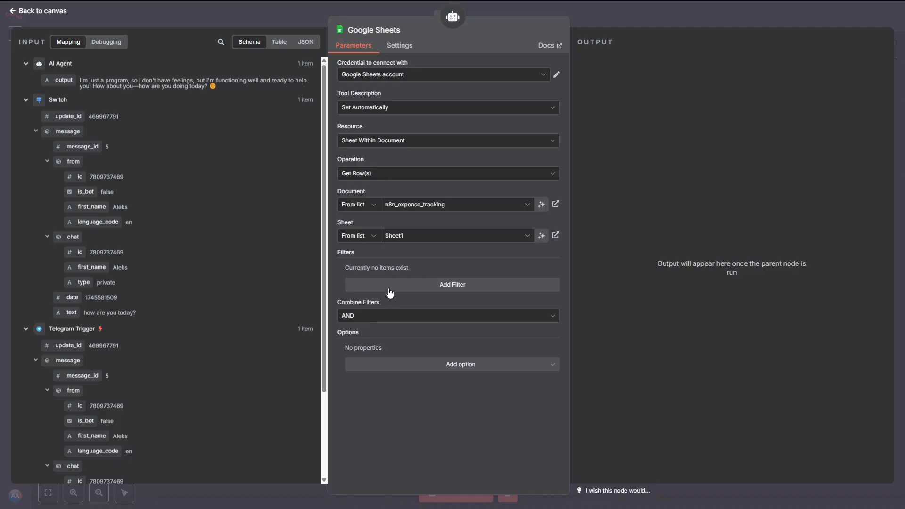
mouse_move(427, 182)
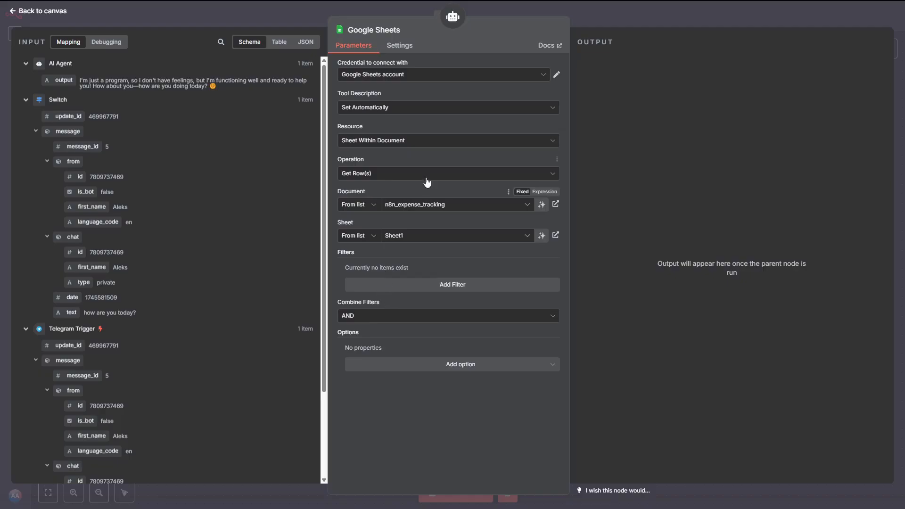
Set the operation to Append Row and let the model define Date, Expense and Amount
left_click(447, 173)
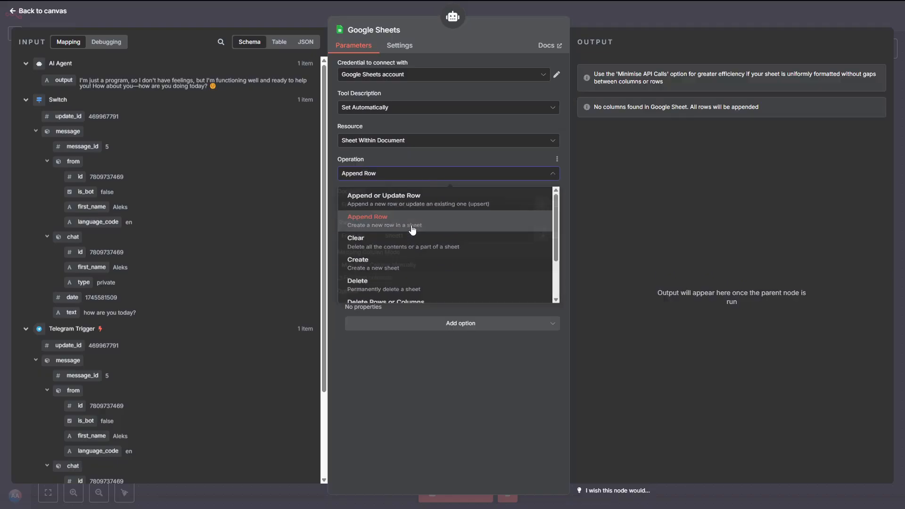
left_click(367, 221)
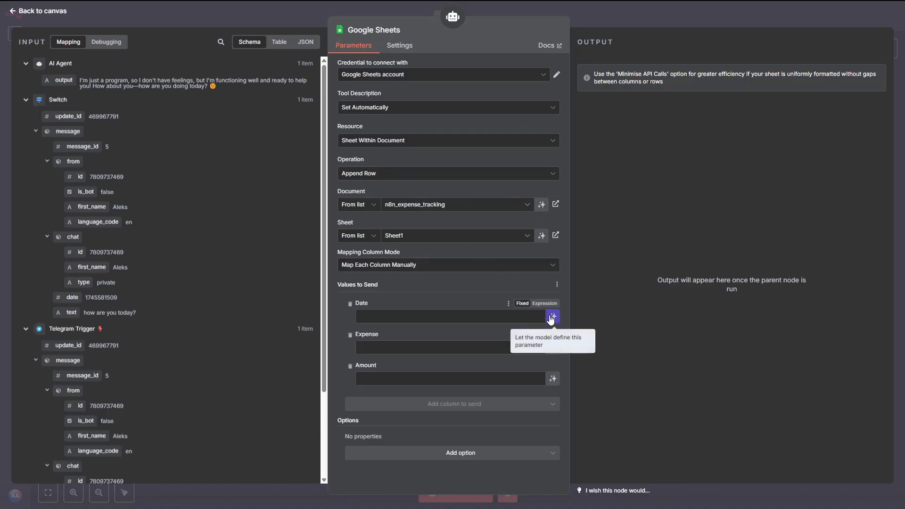
left_click(551, 316)
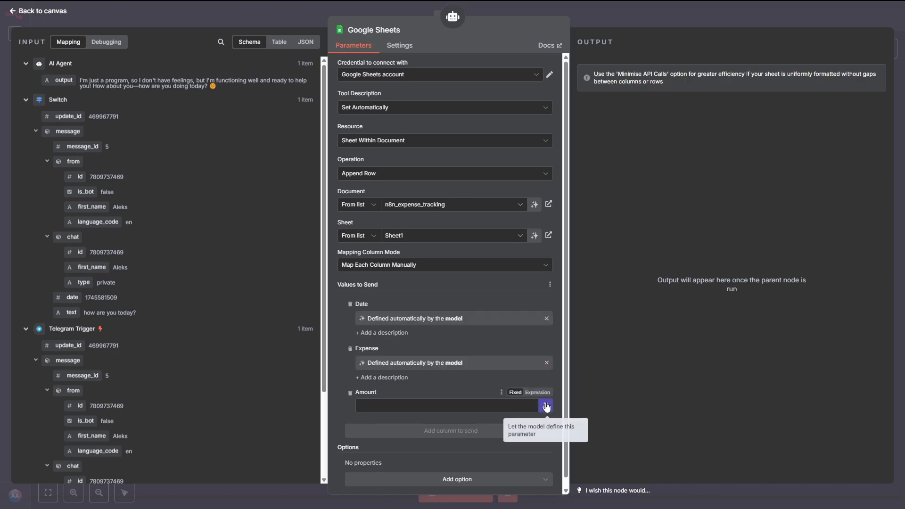
left_click(545, 405)
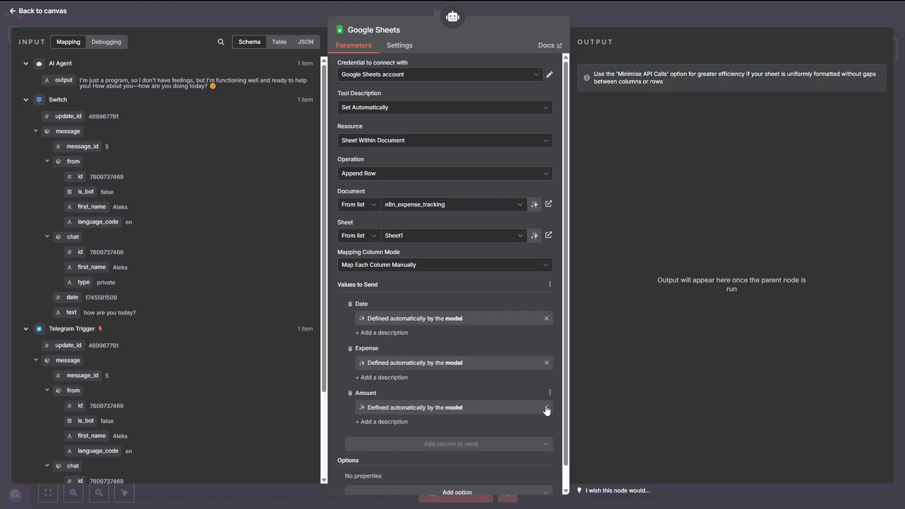
mouse_move(47, 20)
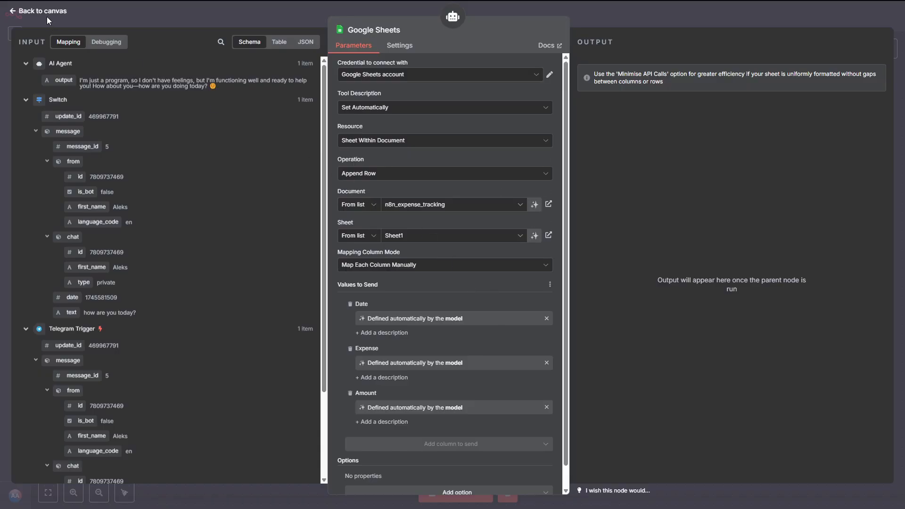
left_click(41, 10)
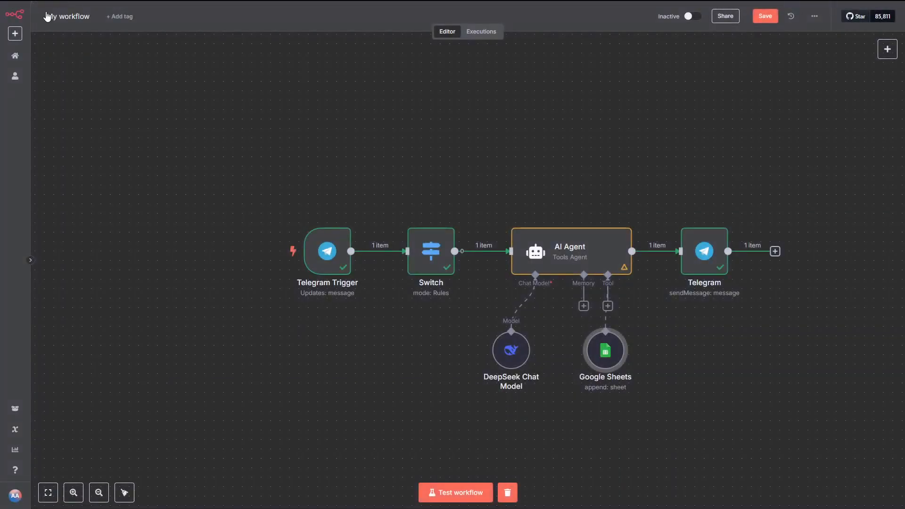
Give the AI Agent a System Message expression with expense-extraction instructions and {{ $today }}
double_click(569, 251)
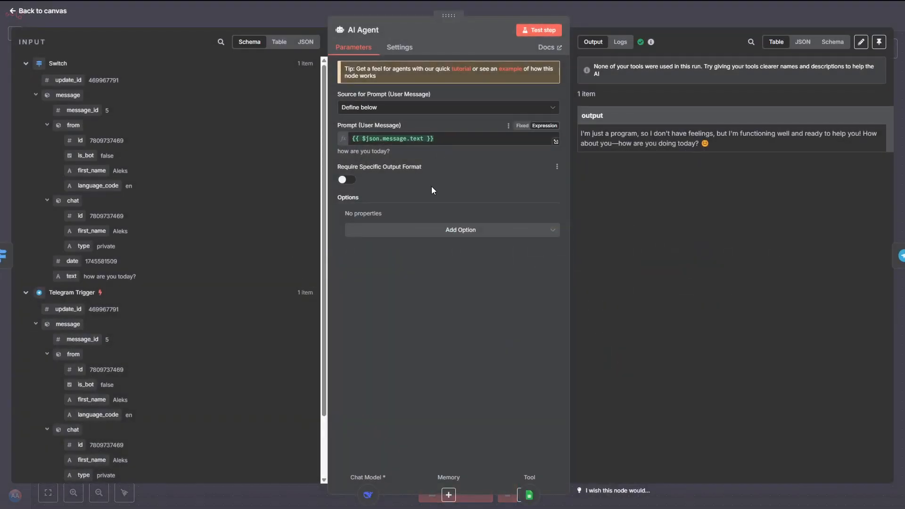
left_click(460, 229)
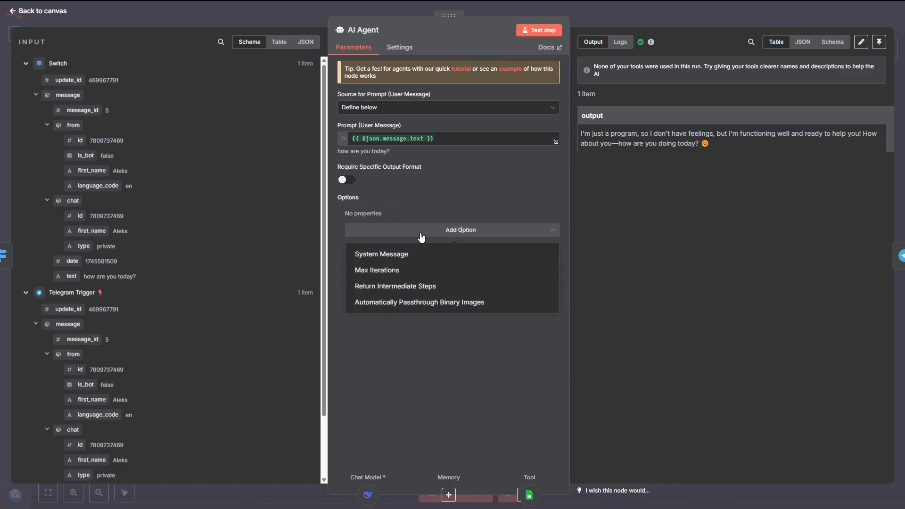
left_click(380, 254)
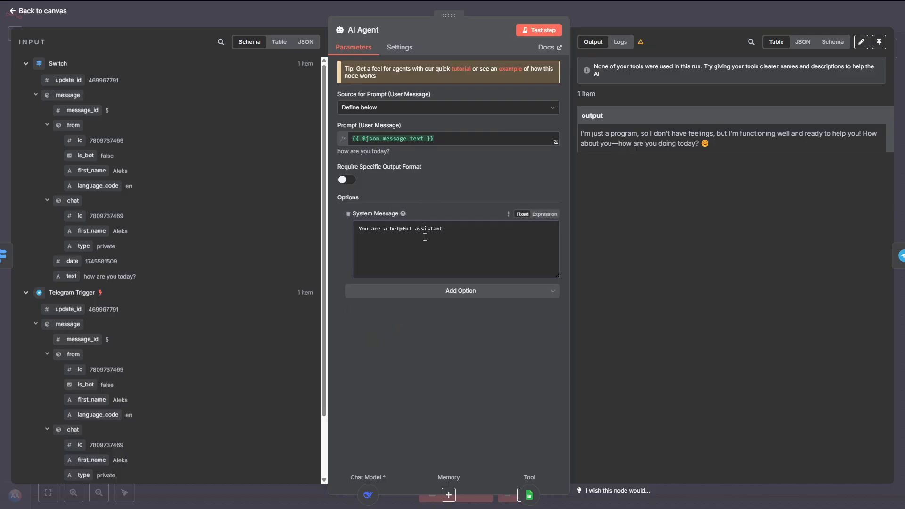
triple_click(400, 228)
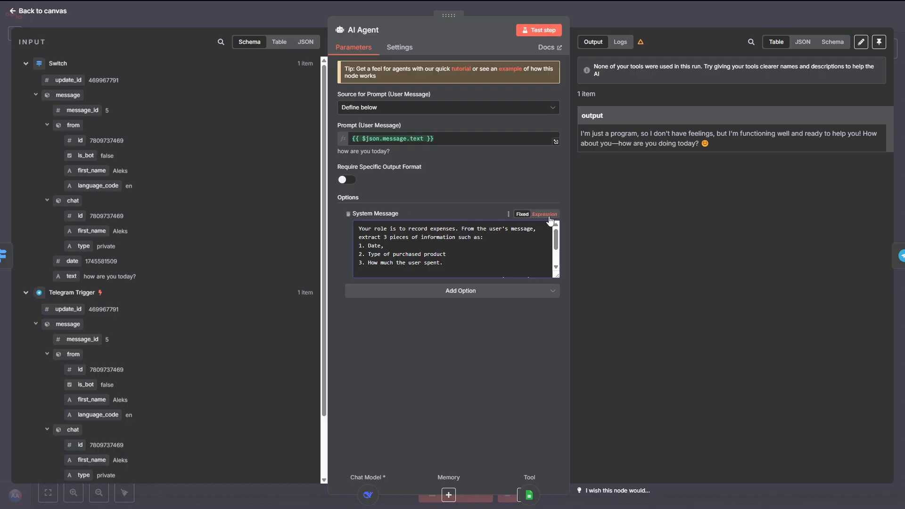
left_click(544, 213)
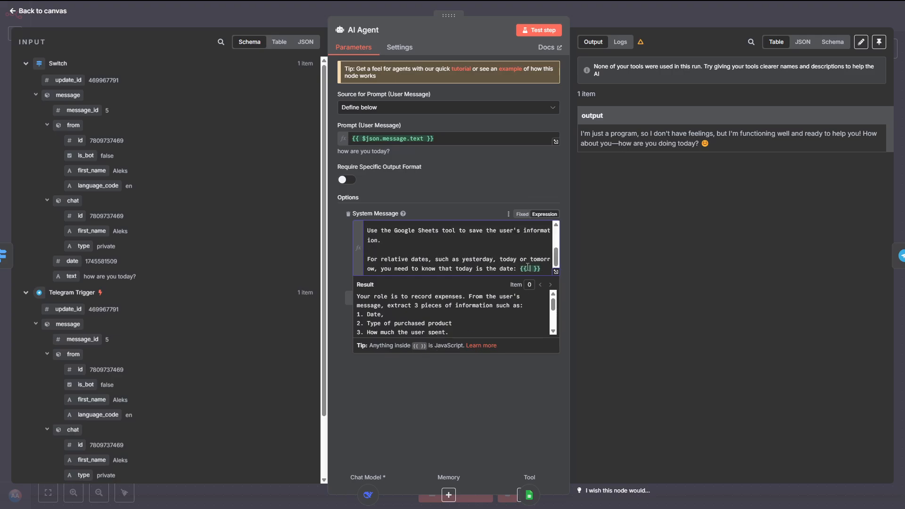
type("$today")
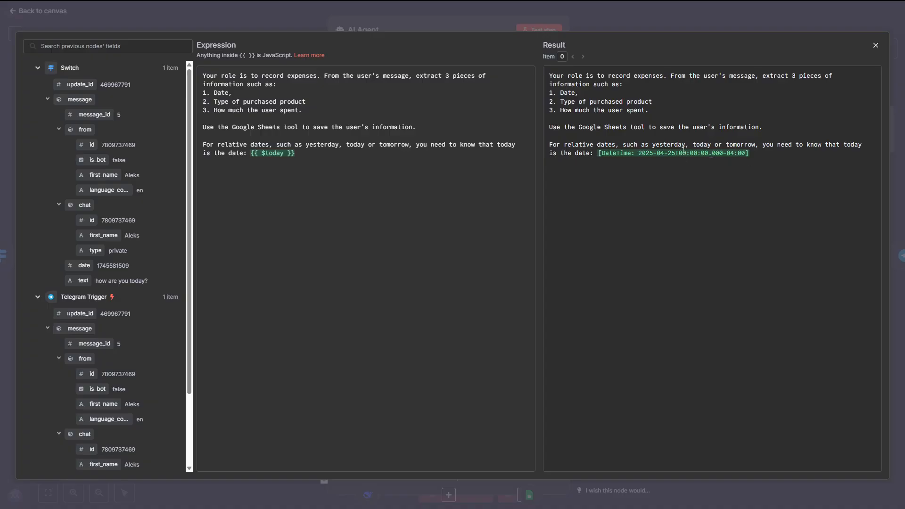
mouse_move(663, 162)
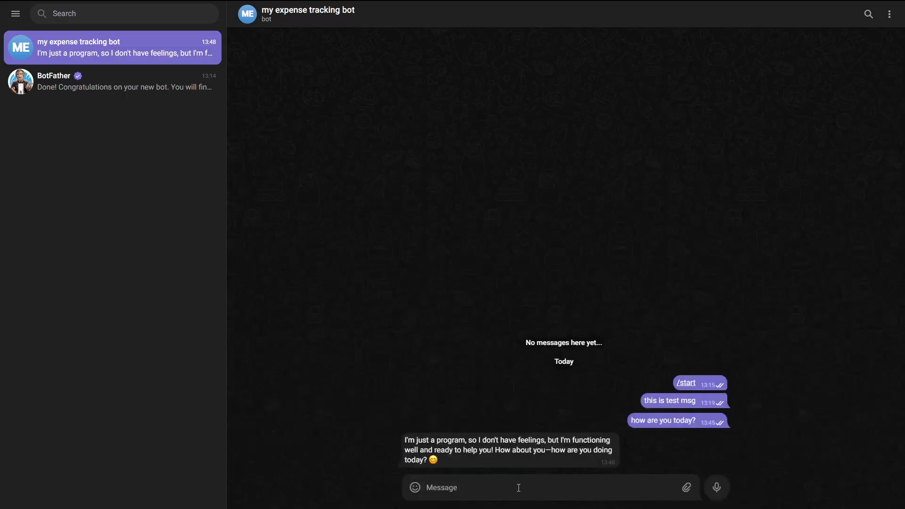
Send 'today I spent 8 dollars on eggs' to the bot and play the voice message
type("today I spent 8 dollars on eggs")
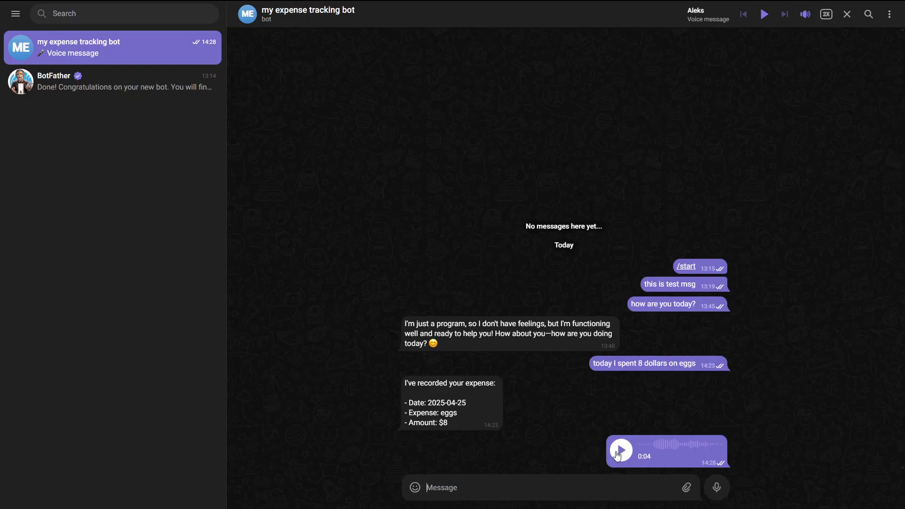
left_click(620, 451)
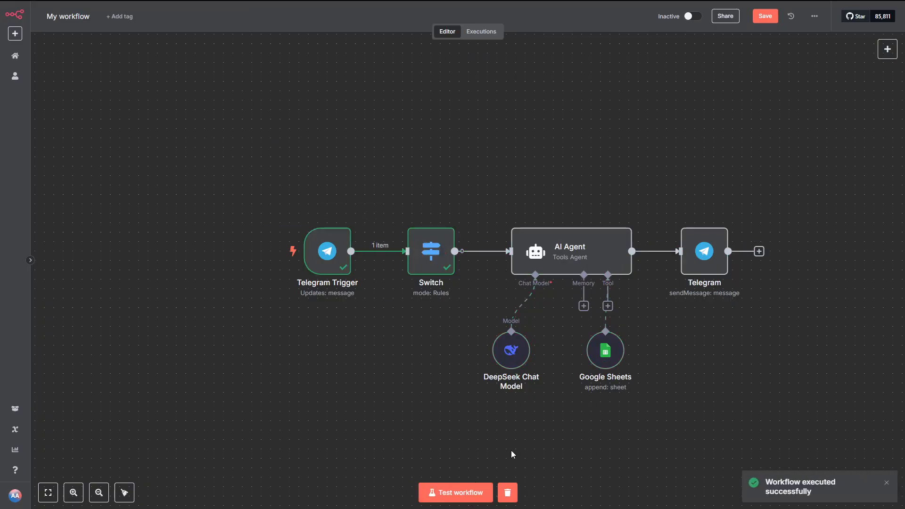
mouse_move(430, 251)
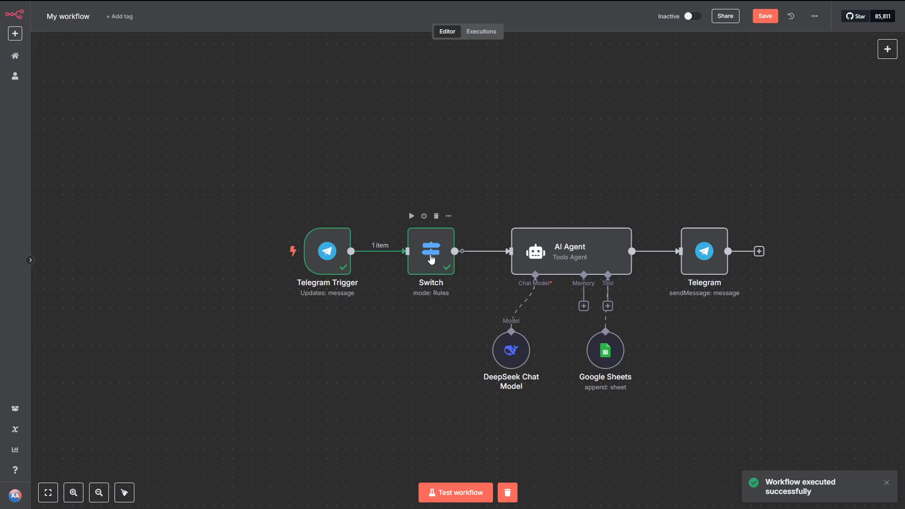
Add a Switch rule for {{ $json.message.voice.file_id }} exists, test, and inspect the voice output
double_click(430, 251)
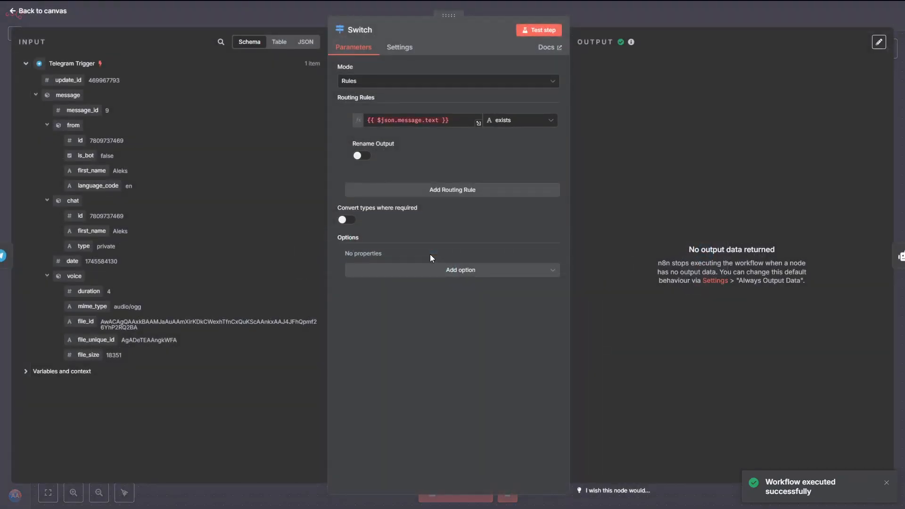
mouse_move(387, 244)
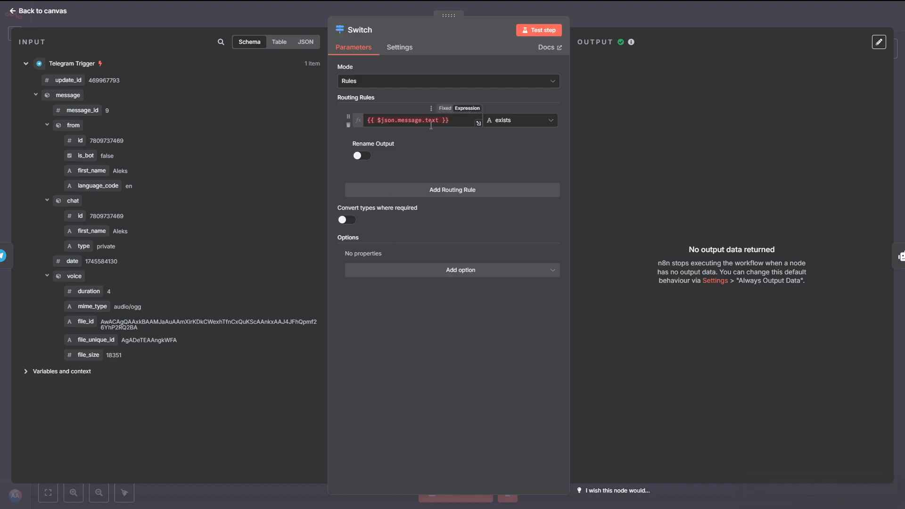
mouse_move(409, 180)
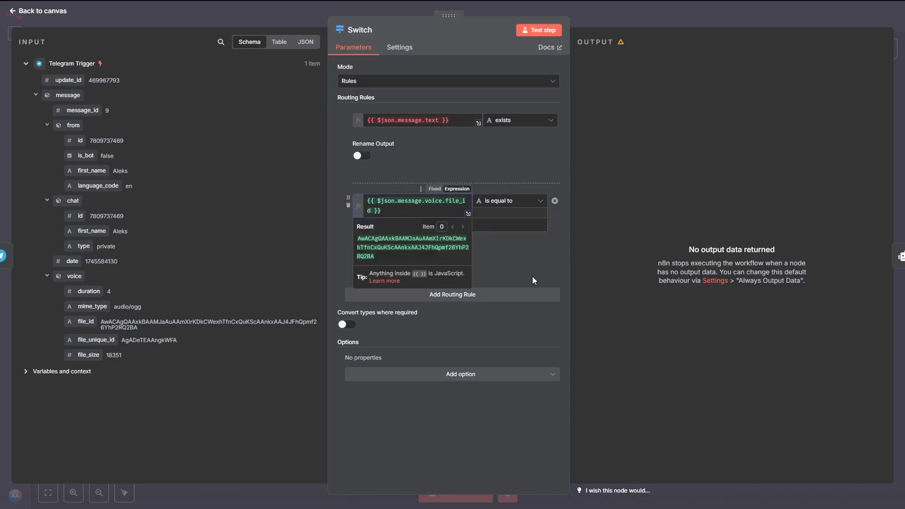
mouse_move(520, 205)
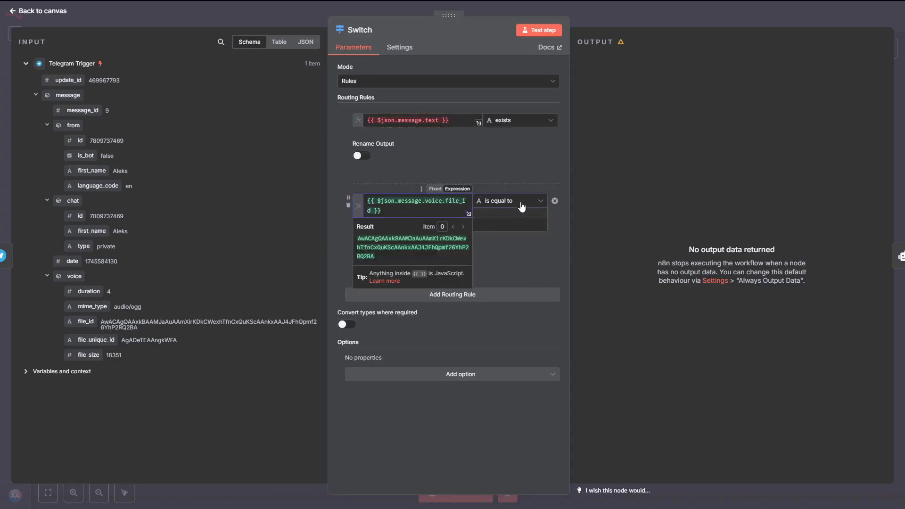
left_click(508, 200)
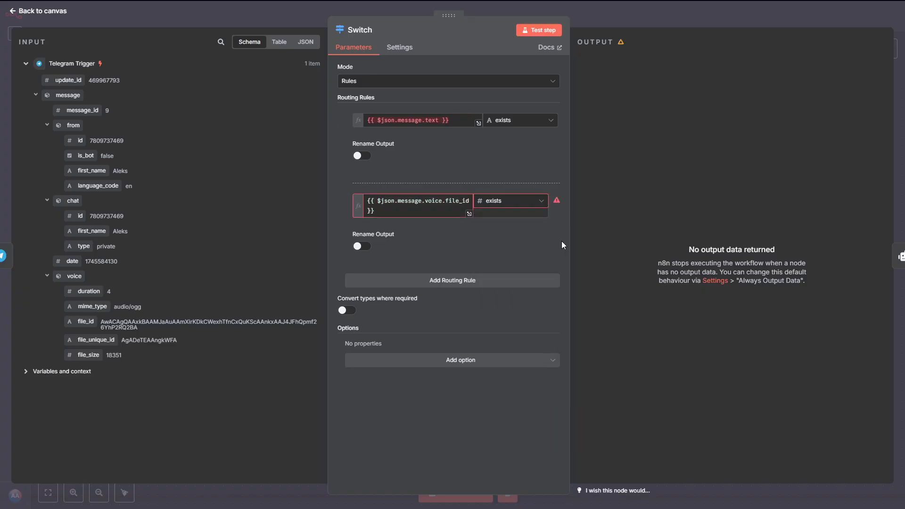
left_click(509, 201)
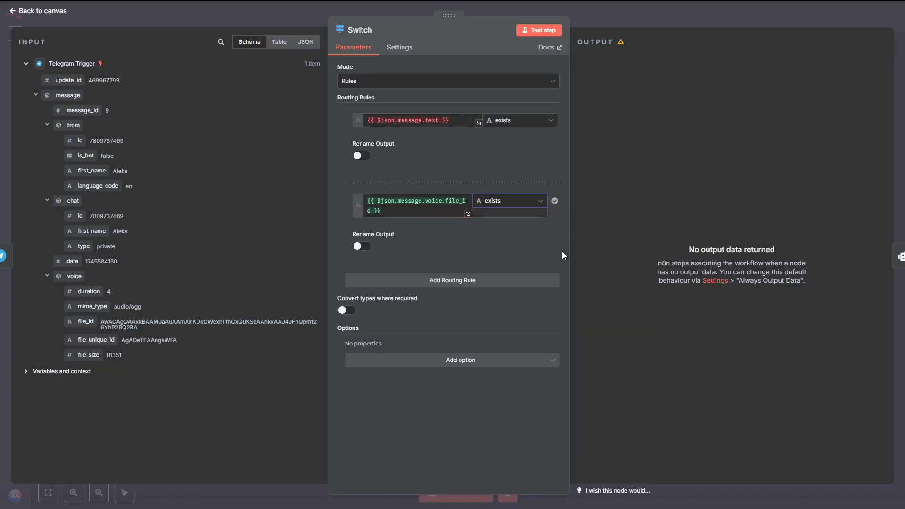
left_click(538, 29)
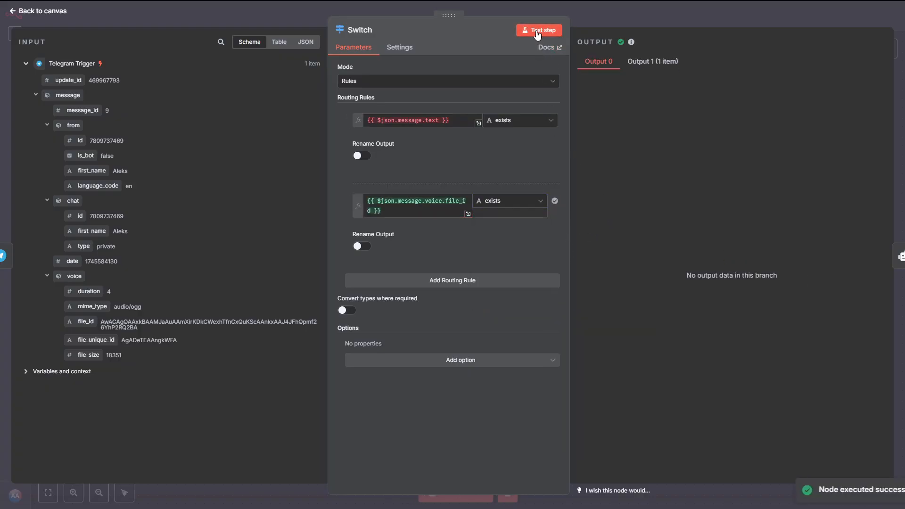
left_click(407, 259)
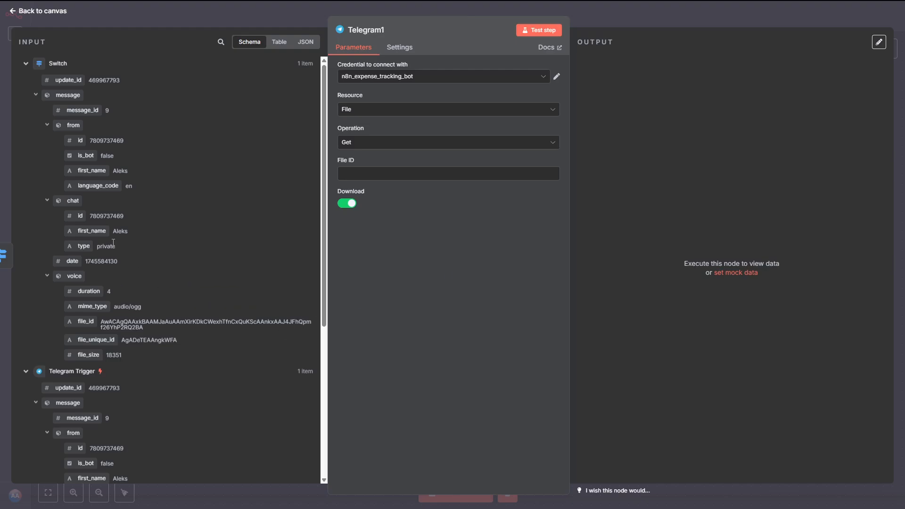
mouse_move(84, 289)
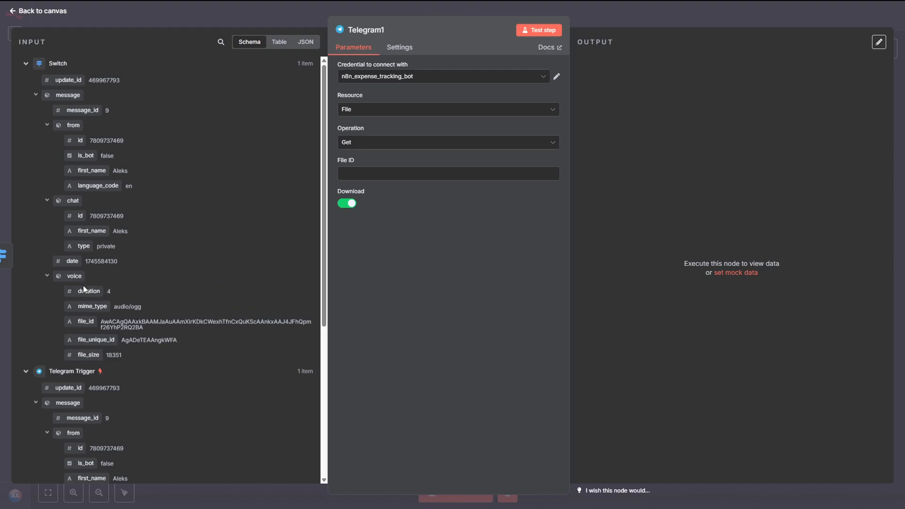
Set Telegram1's File ID to {{ $json.message.voice.file_id }} and test-run the download
left_click(447, 173)
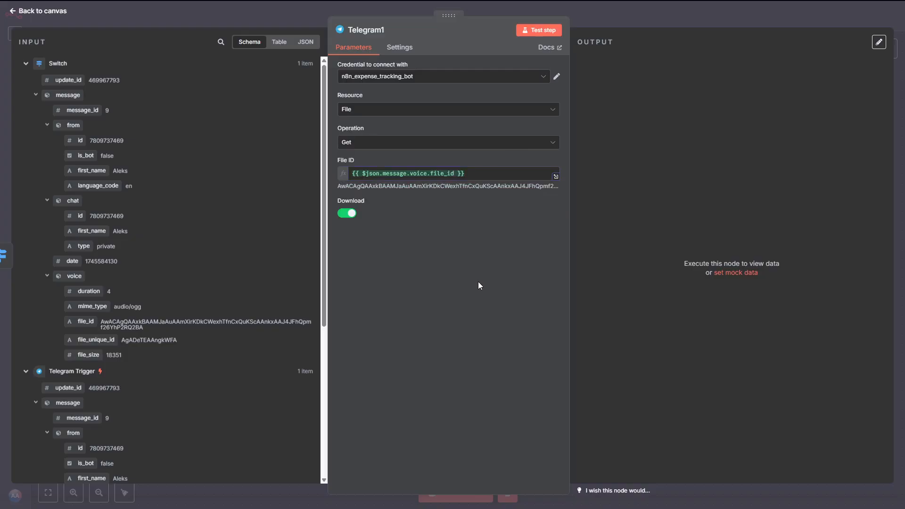
left_click(537, 29)
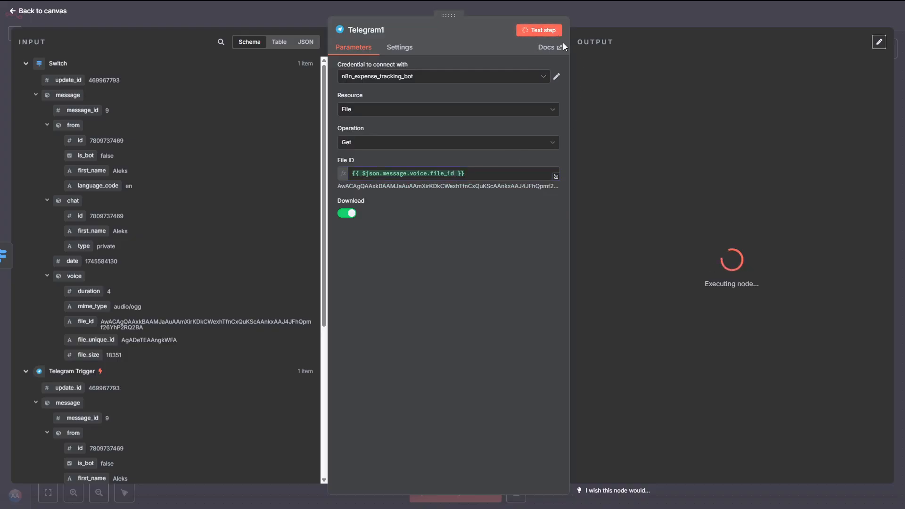
left_click(538, 30)
type("op")
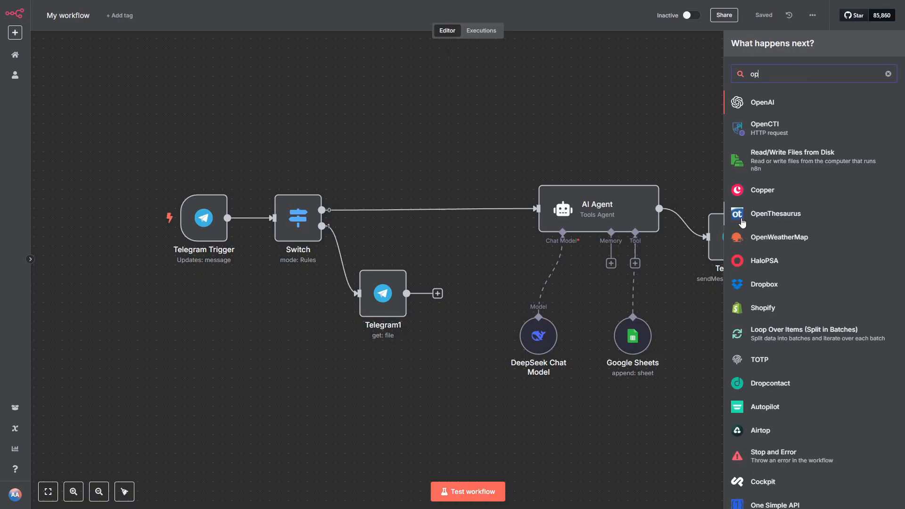
Add an OpenAI 'Transcribe a recording' node after Telegram1 with a new saved OpenAI credential, then run it
left_click(761, 102)
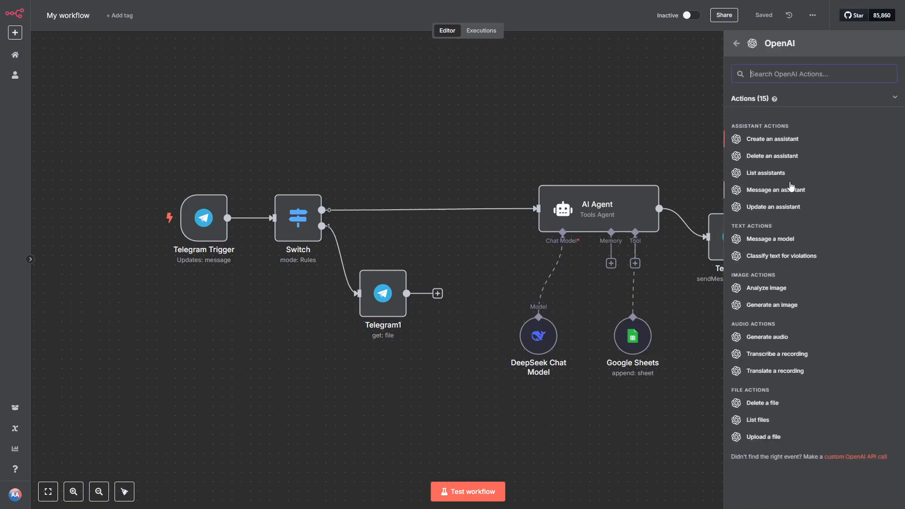
left_click(777, 354)
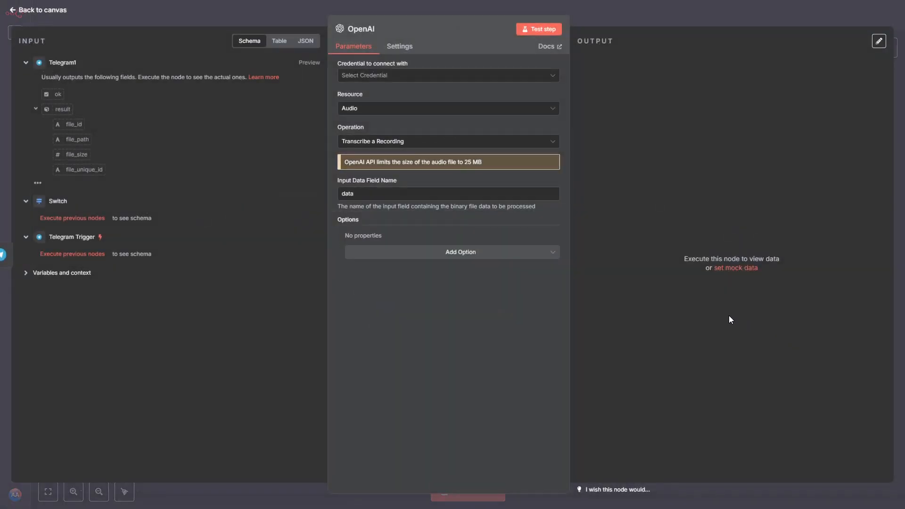
left_click(447, 75)
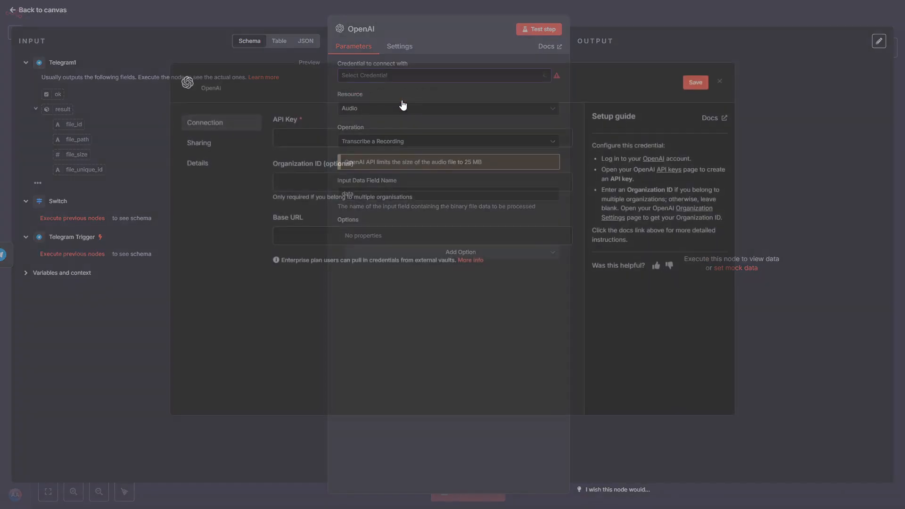
left_click(443, 75)
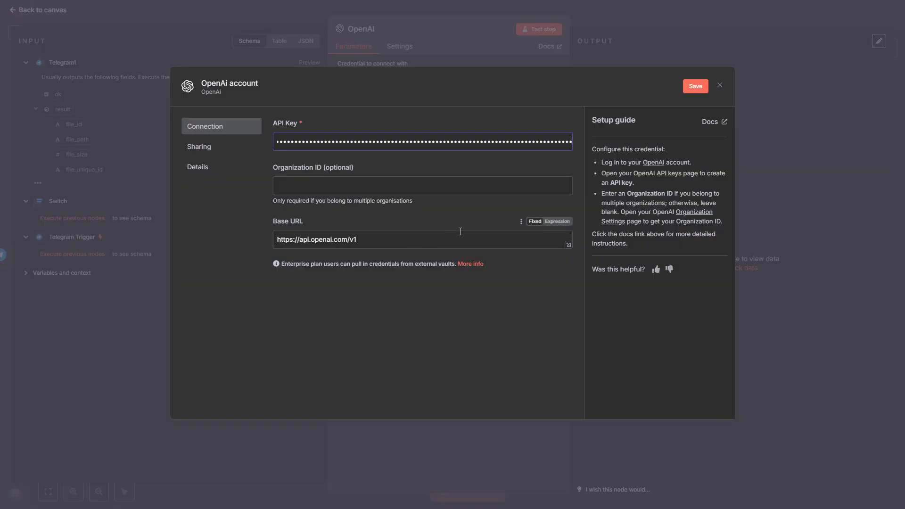
left_click(694, 85)
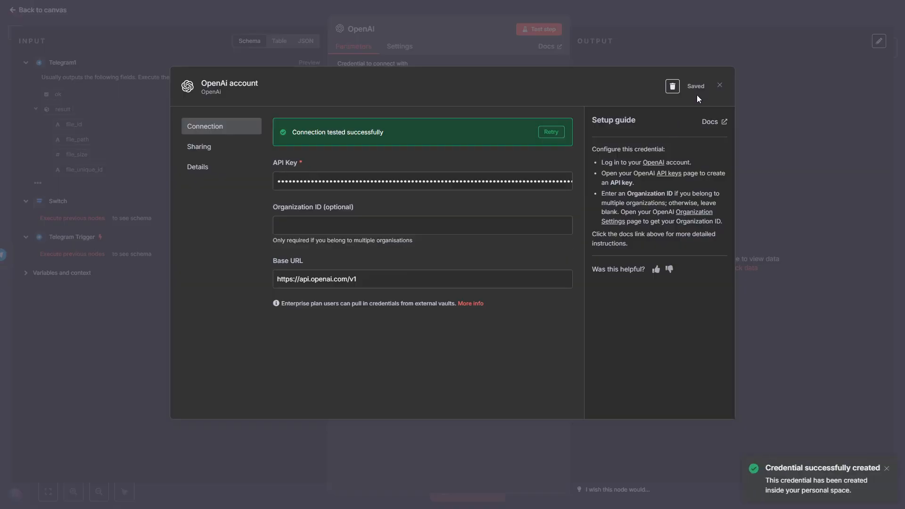
left_click(719, 85)
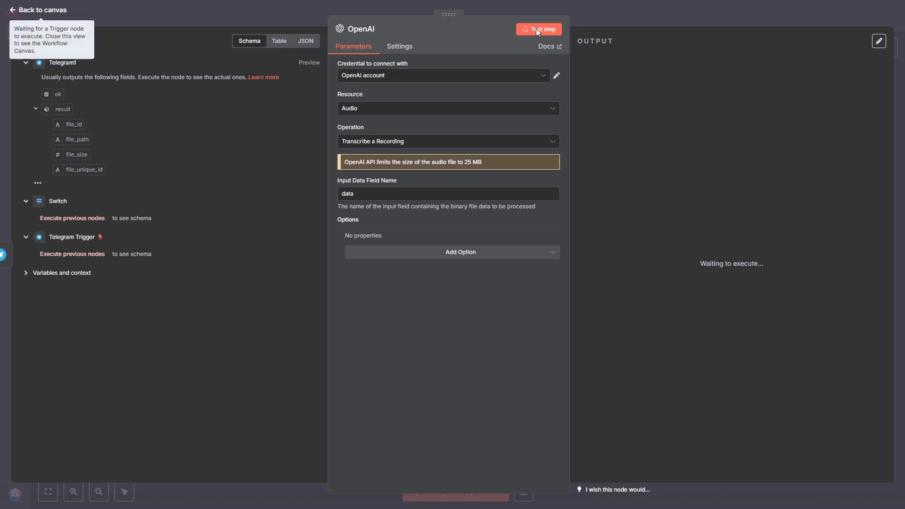
left_click(37, 10)
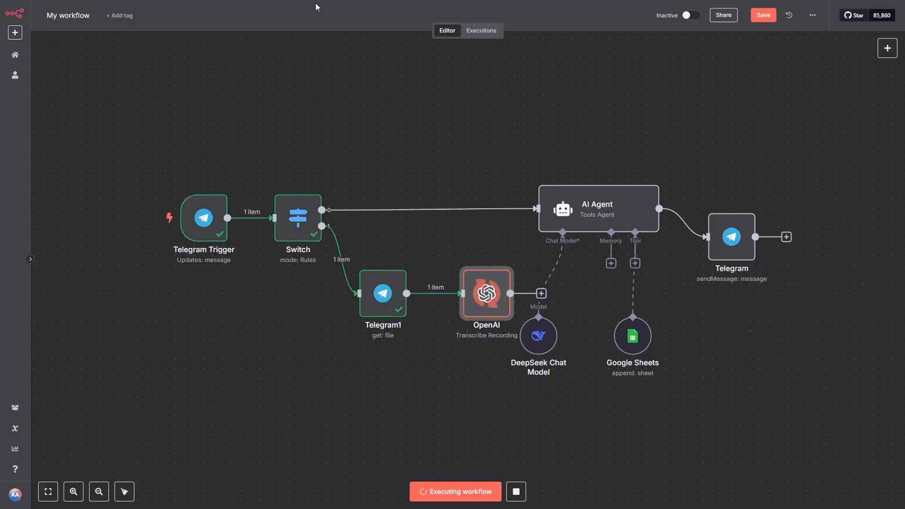
Inspect the OpenAI node output showing the transcript 'Yesterday I spent $10 on drinks.'
double_click(486, 293)
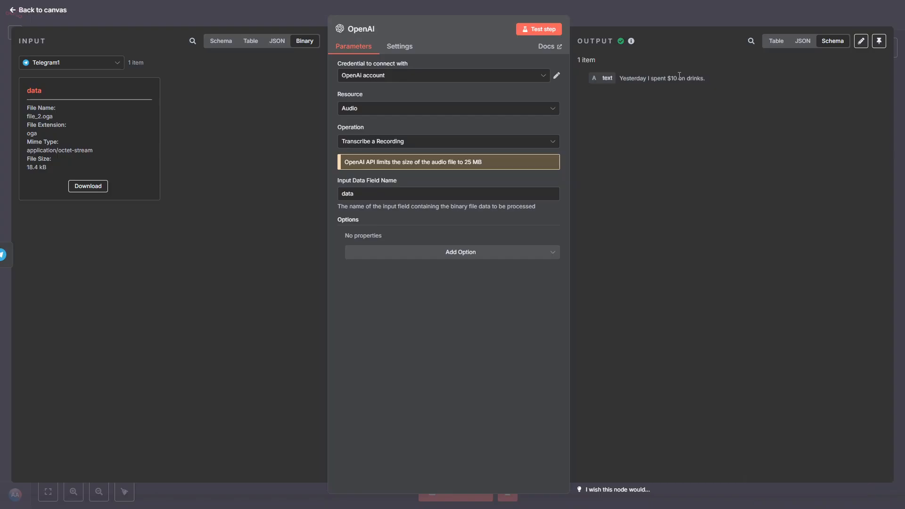
mouse_move(455, 38)
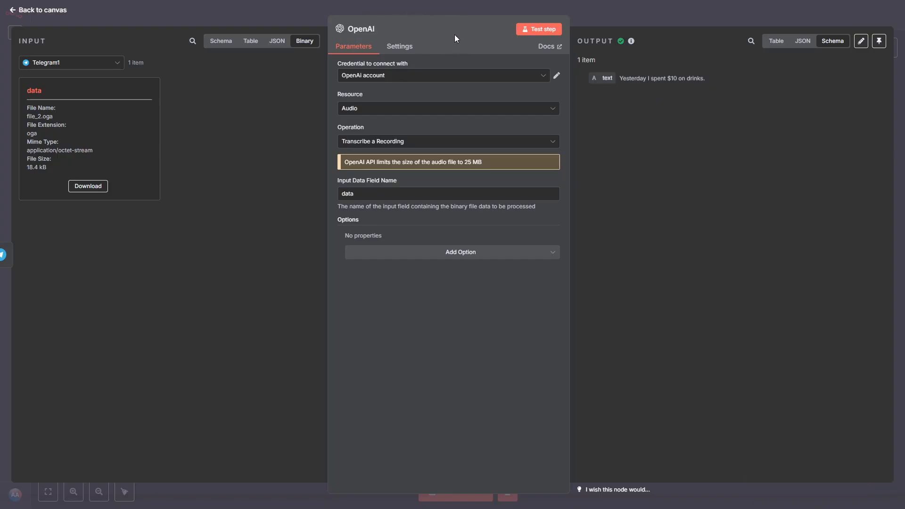
left_click(36, 10)
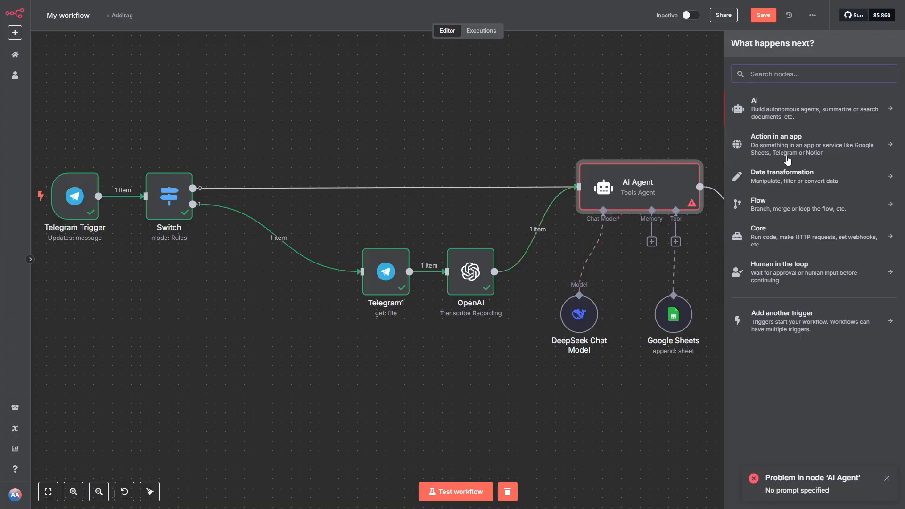
Add an Edit Fields node setting message.text to {{ $json.text }}, test it, and rearrange the canvas
left_click(781, 176)
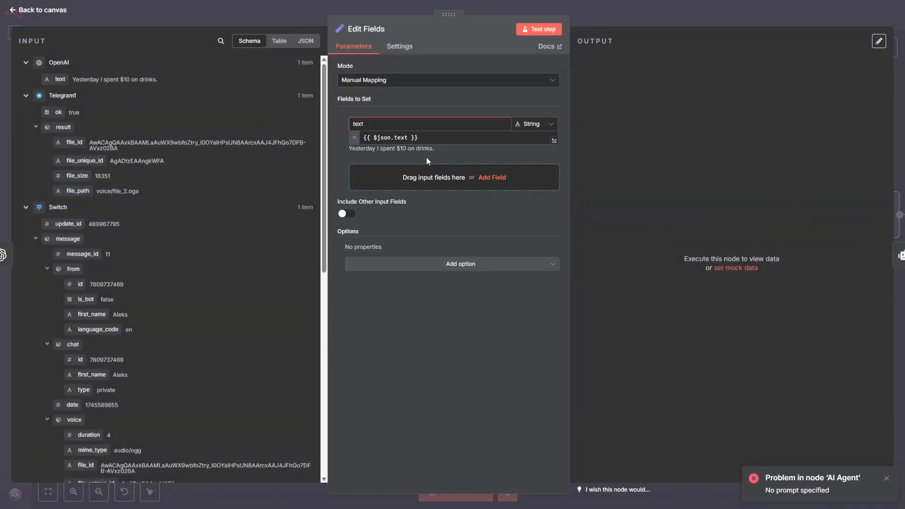
left_click(427, 137)
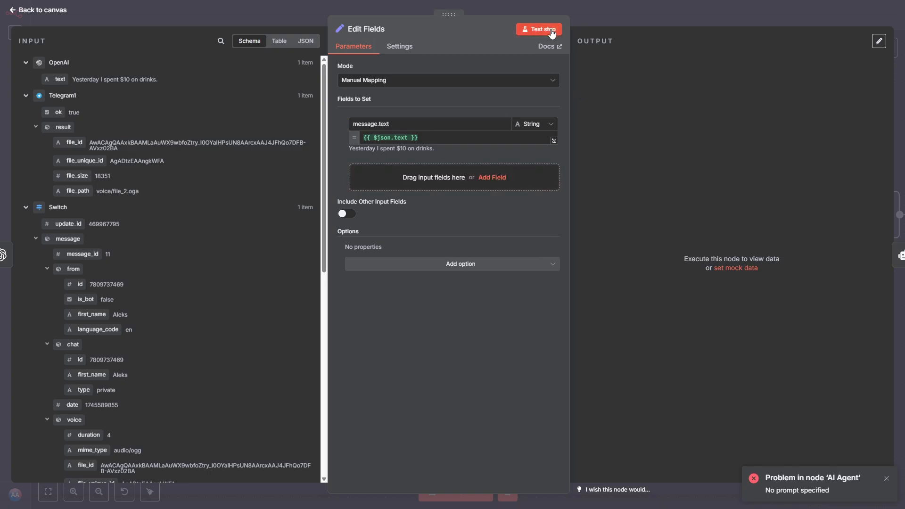
left_click(538, 28)
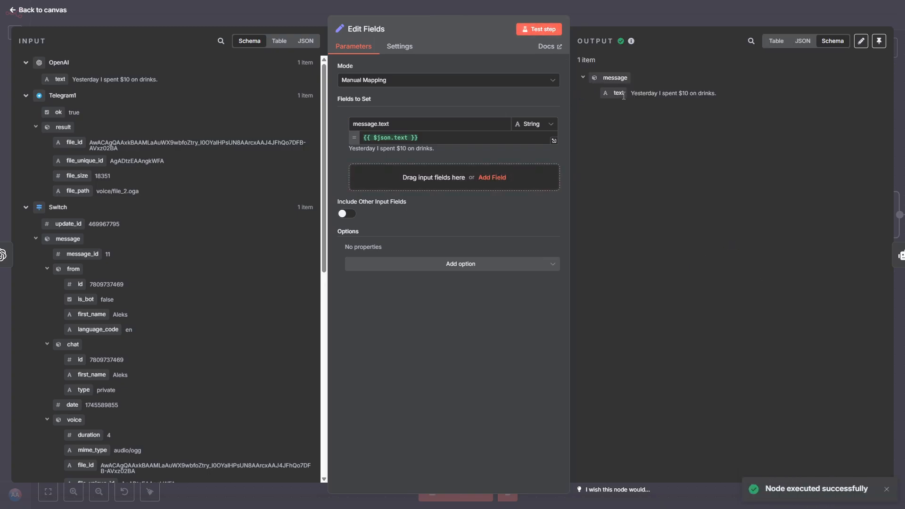
left_click(37, 10)
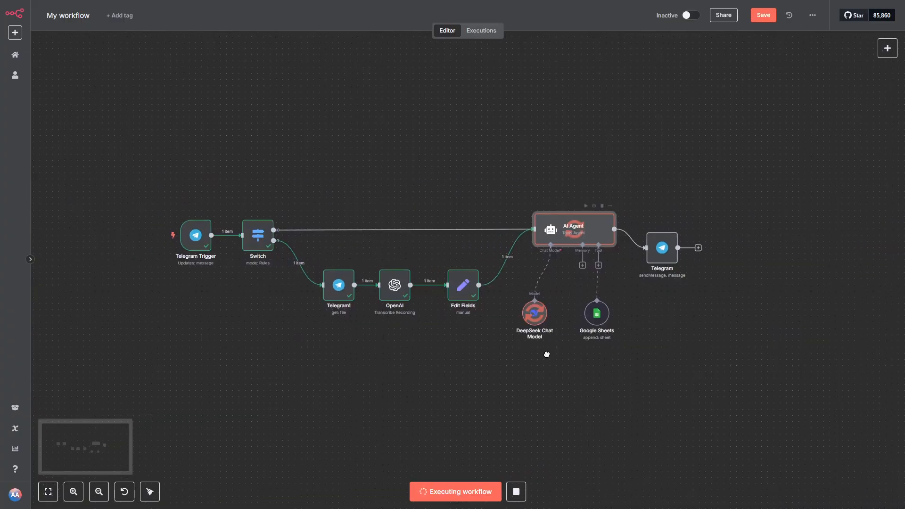
left_click_drag(546, 355, 657, 374)
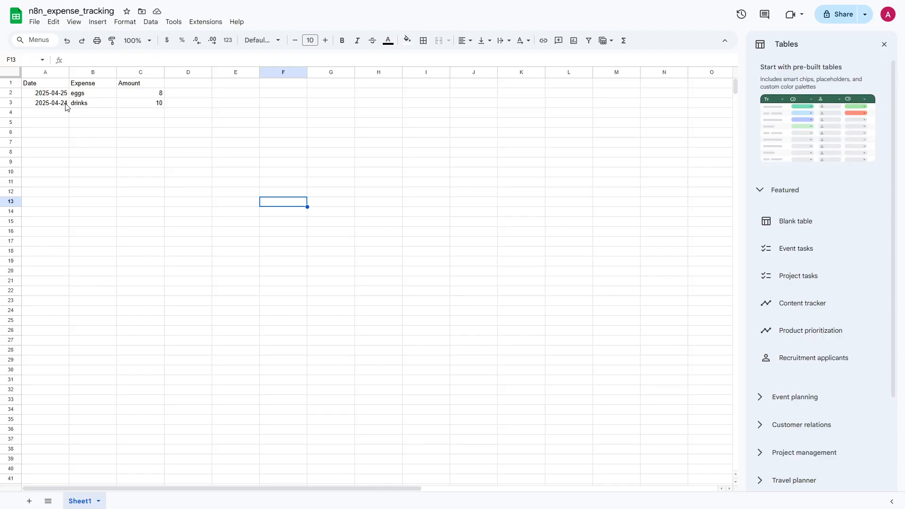
mouse_move(140, 108)
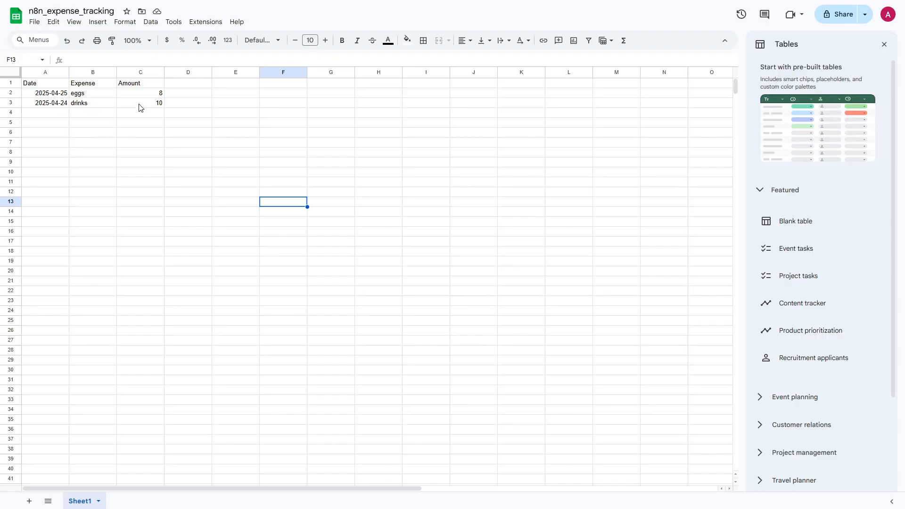